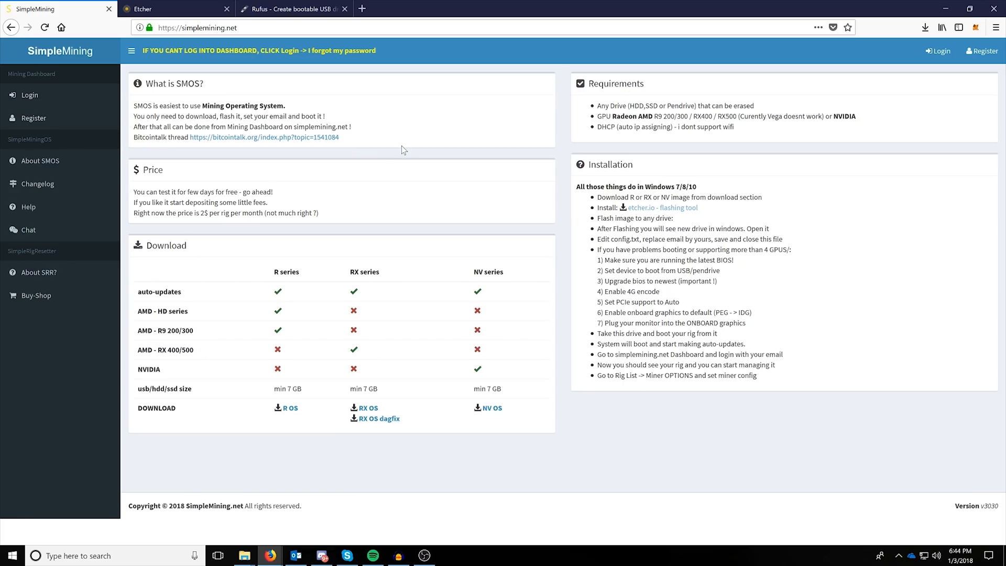
mouse_move(405, 130)
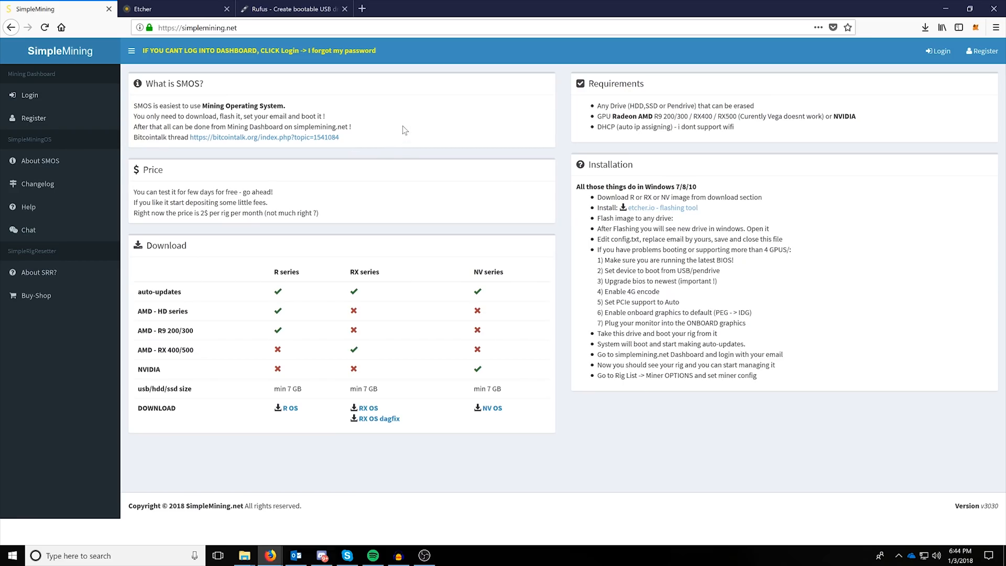
mouse_move(562, 190)
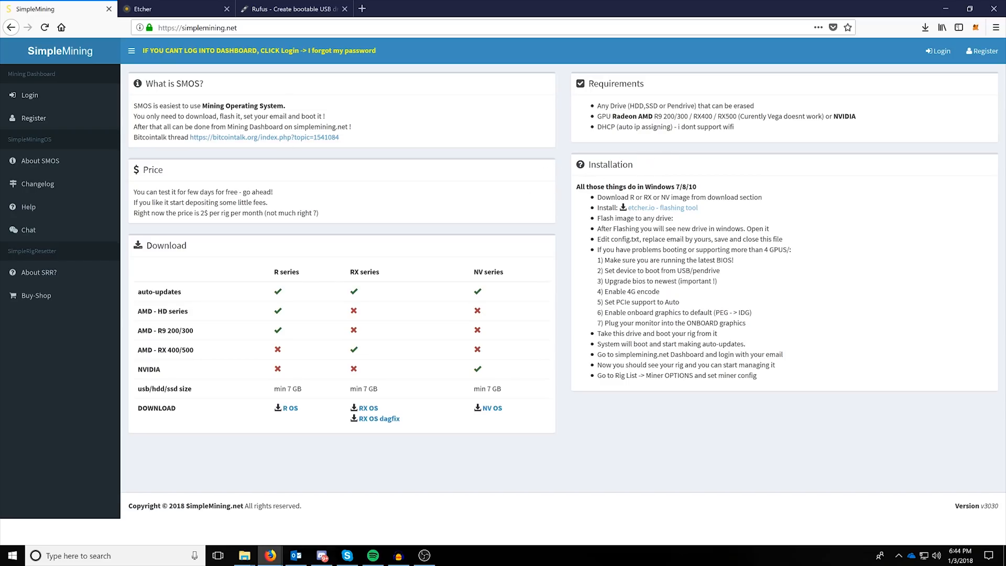
mouse_move(733, 179)
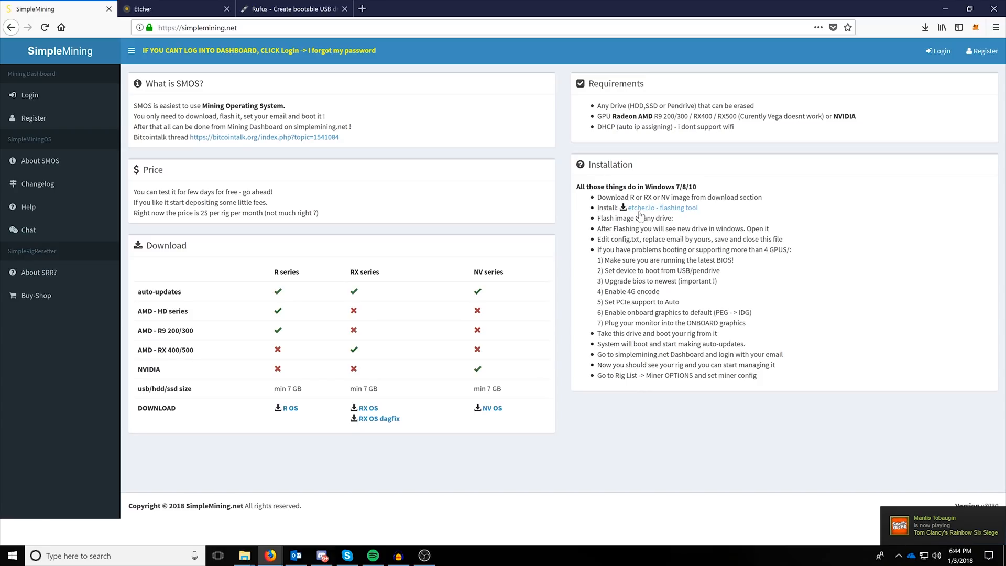
mouse_move(270, 178)
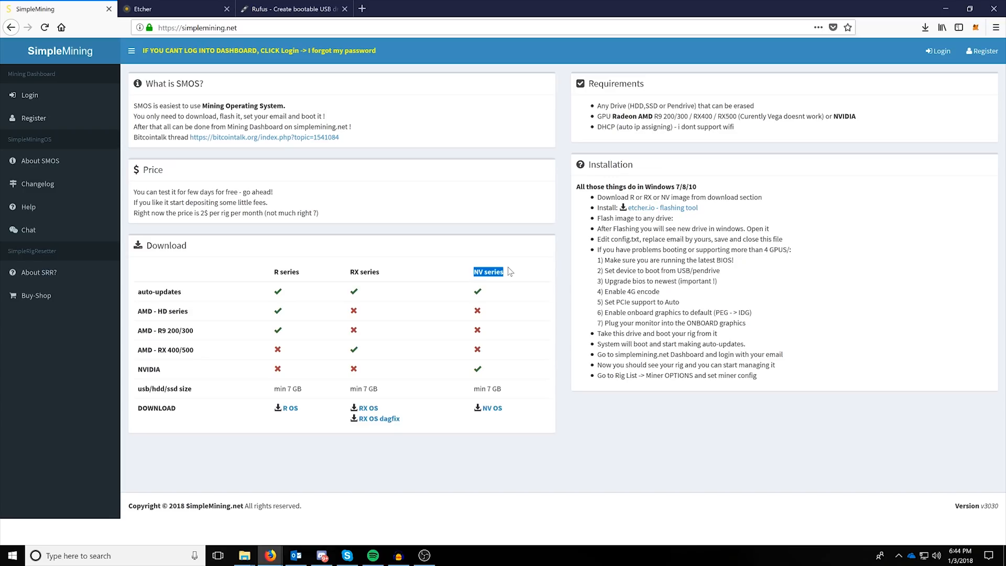
mouse_move(385, 327)
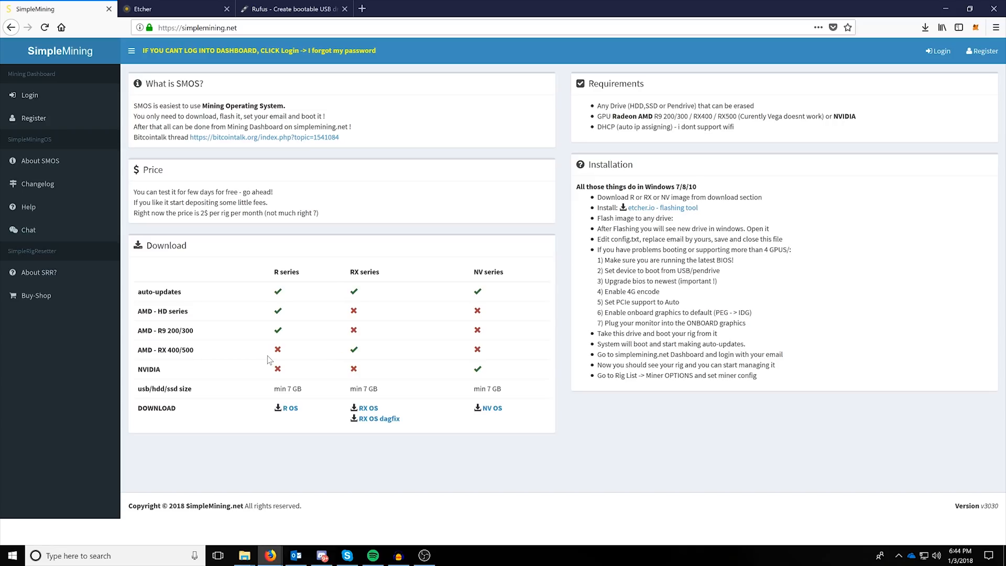
mouse_move(284, 378)
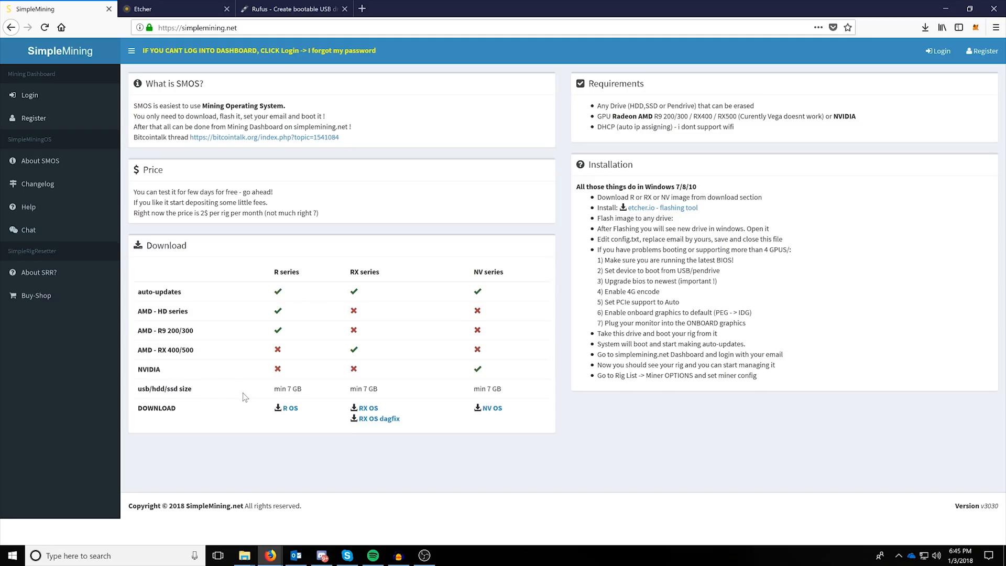
mouse_move(410, 394)
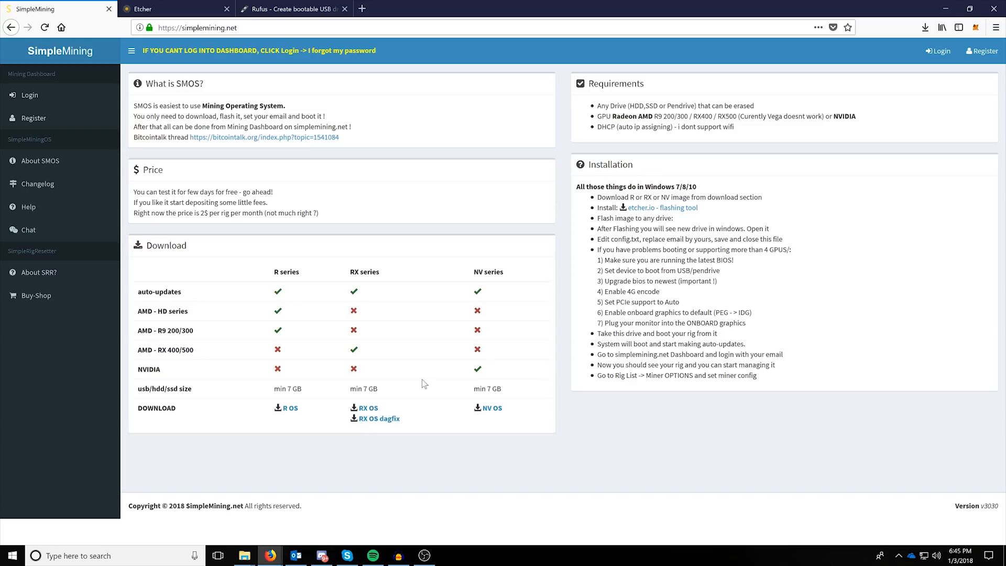
mouse_move(422, 381)
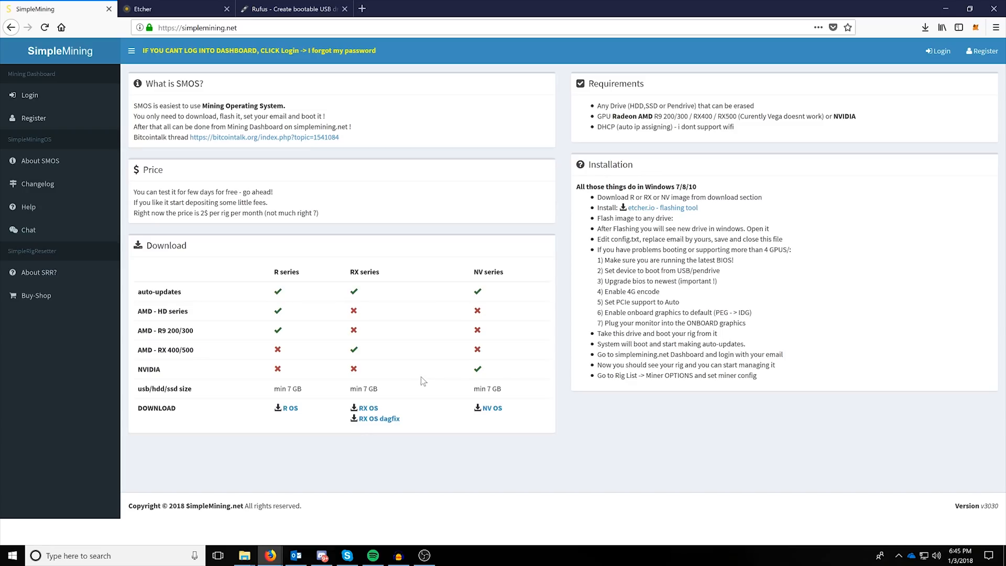
mouse_move(419, 346)
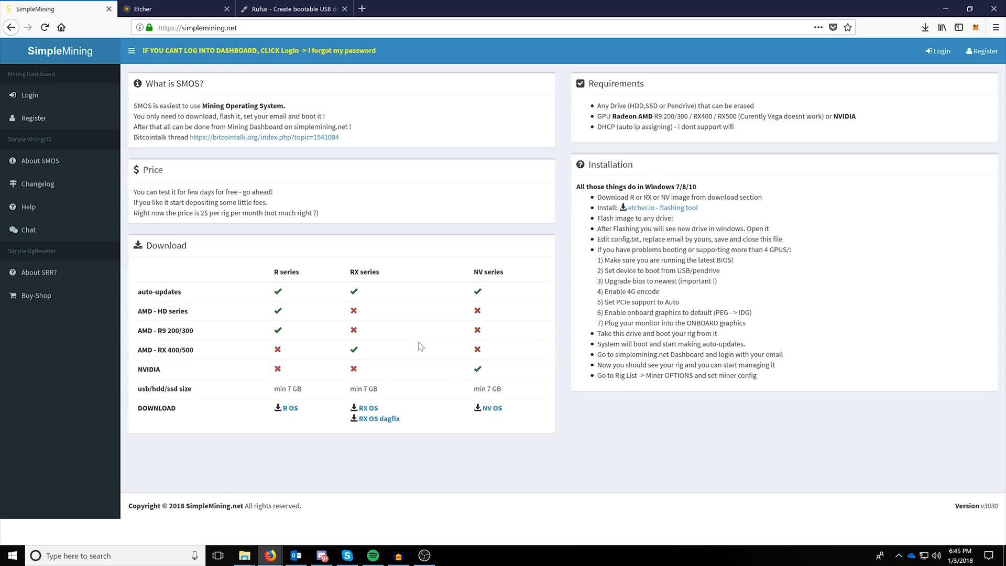
mouse_move(269, 399)
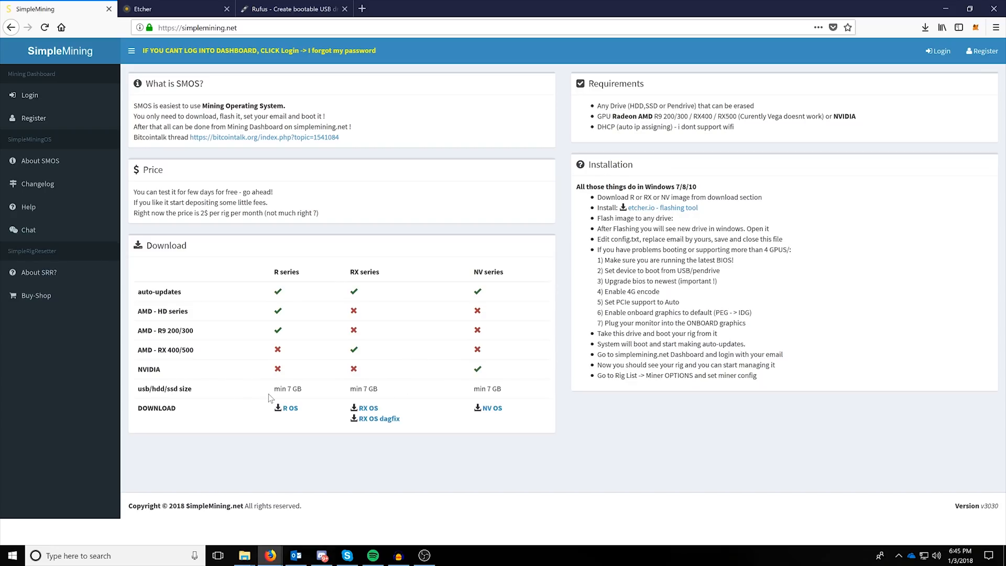
mouse_move(548, 251)
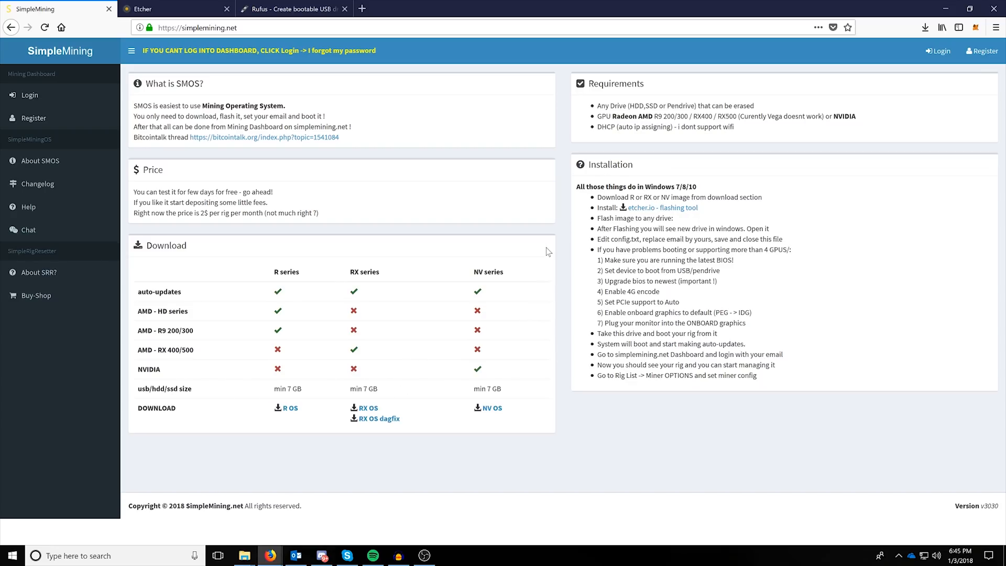
mouse_move(352, 85)
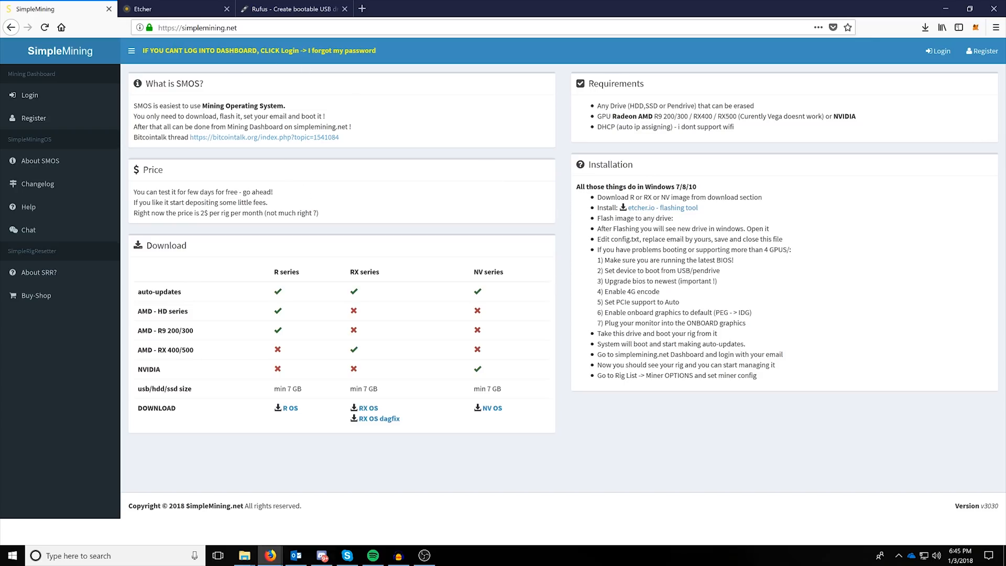
Look over the Etcher and Rufus download pages and the SimpleMining homepage.
click(173, 8)
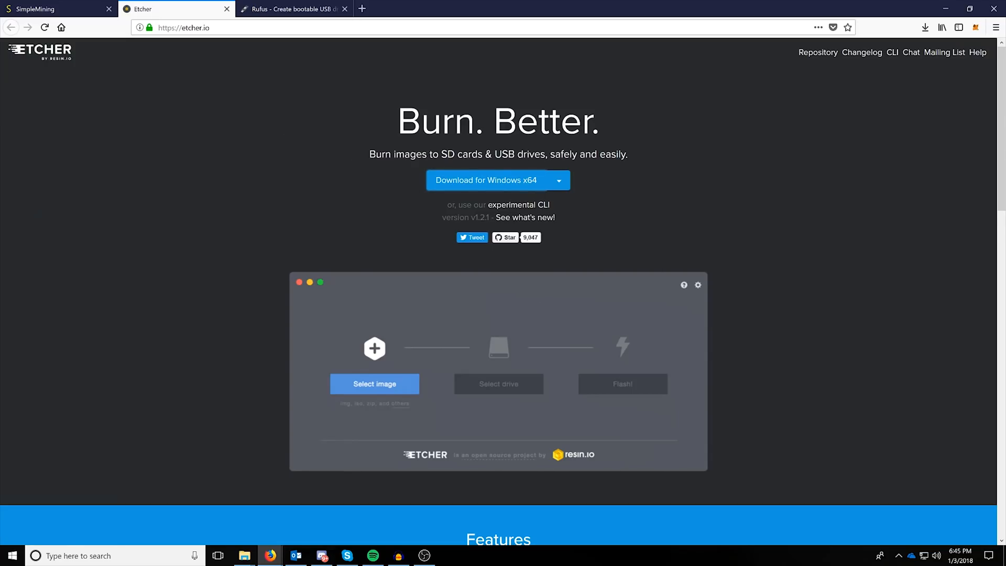
click(55, 9)
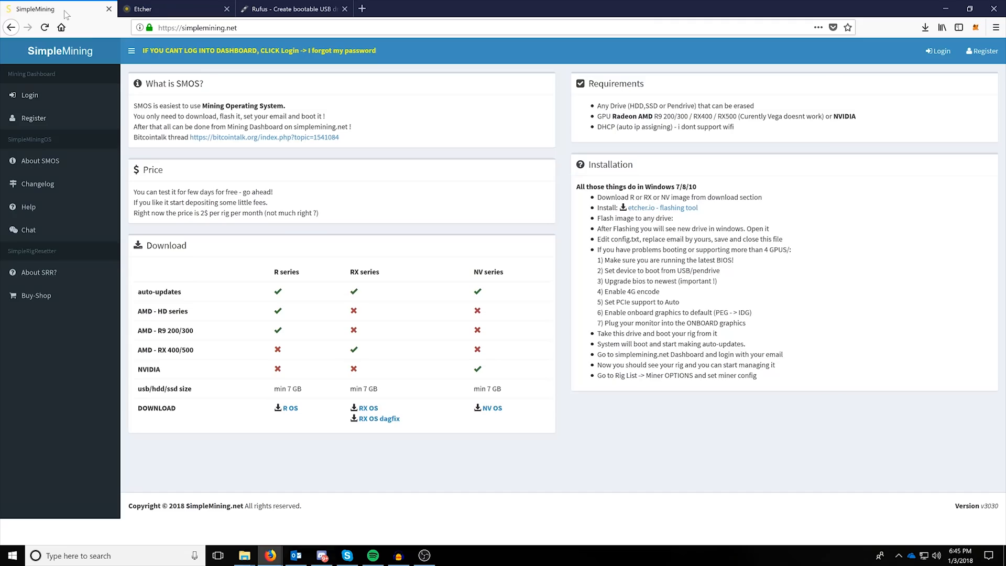
mouse_move(272, 126)
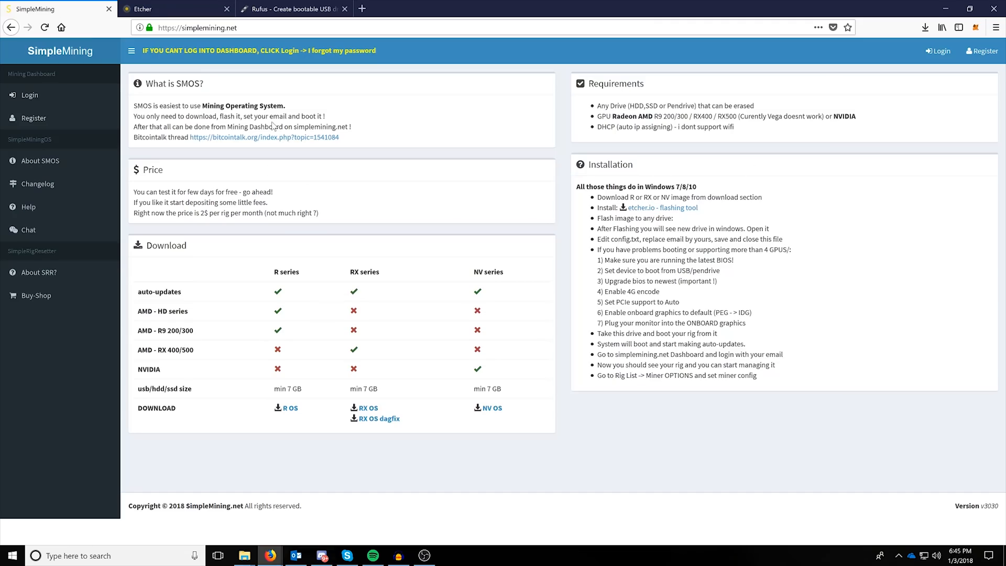
click(292, 8)
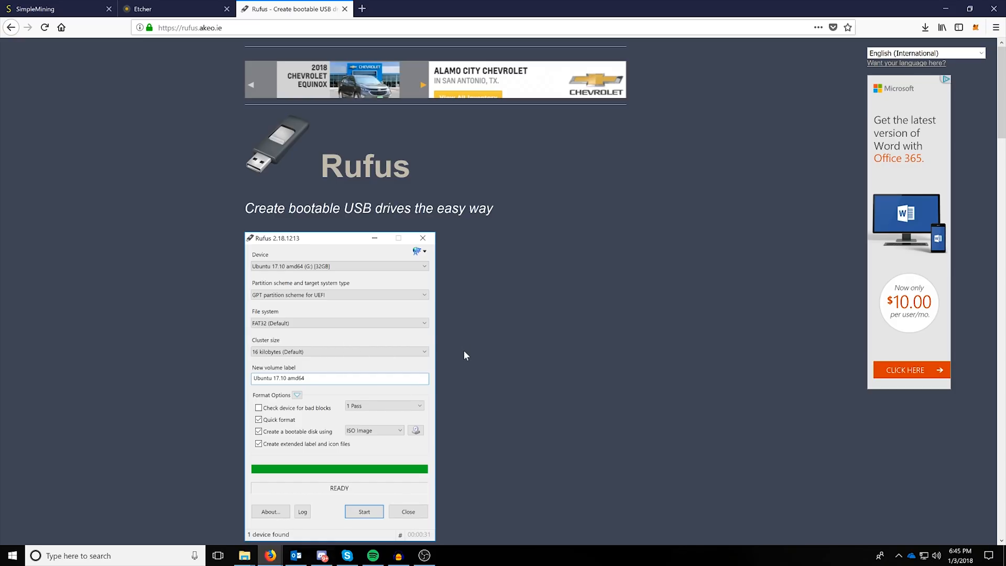
mouse_move(500, 355)
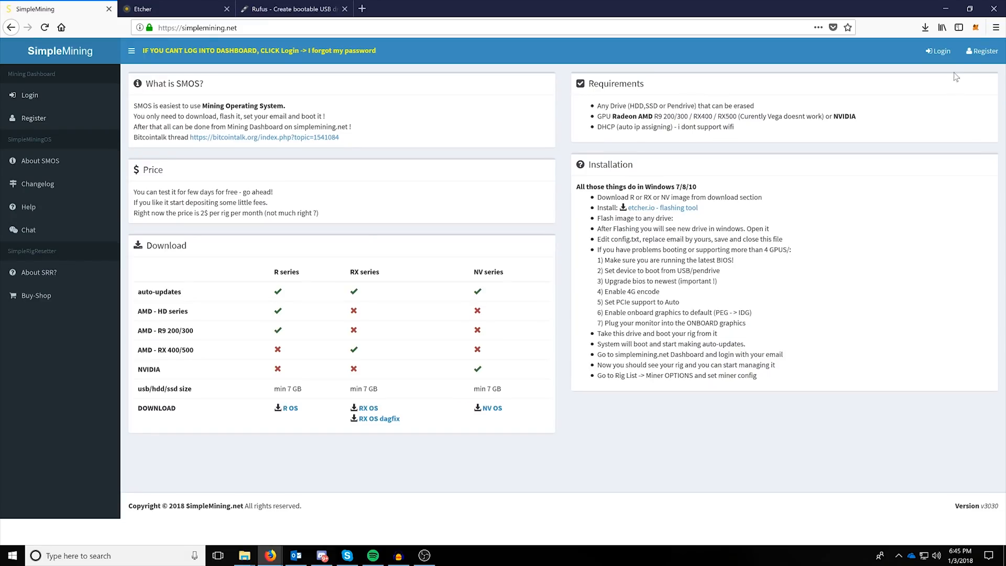
In Downloads on Mass Storage, extract the SimpleMiner NV image from its zip archive.
click(925, 27)
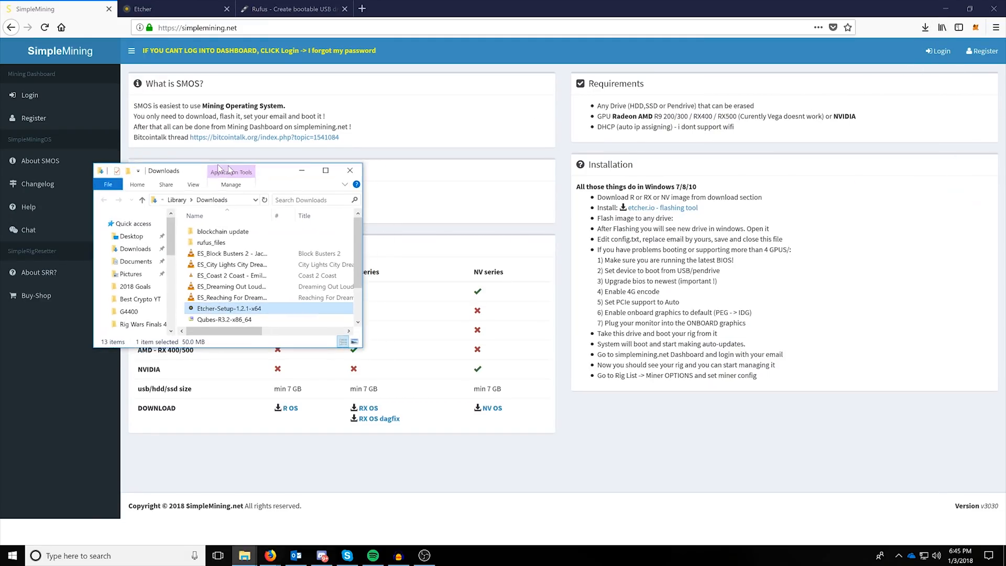
click(325, 170)
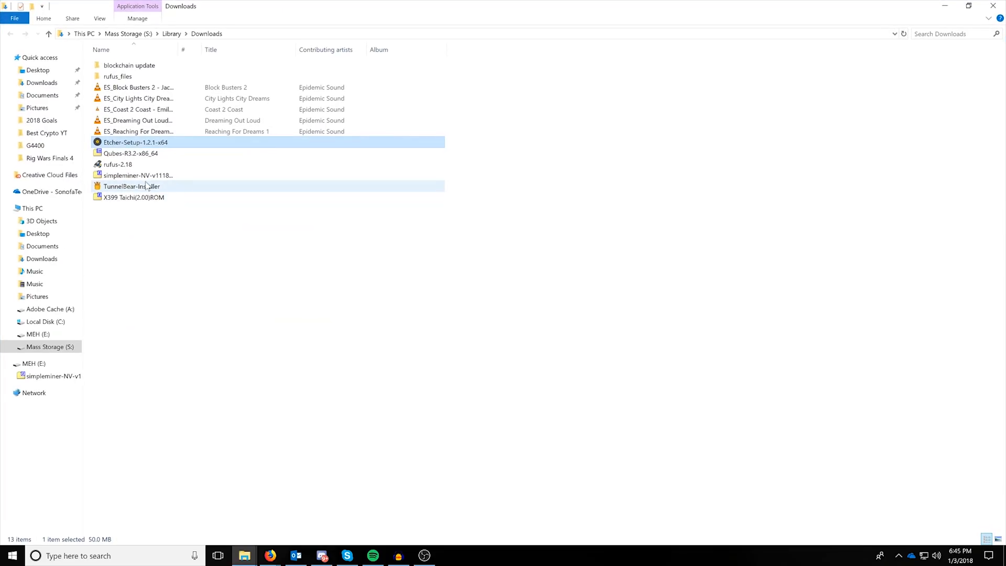
right_click(139, 175)
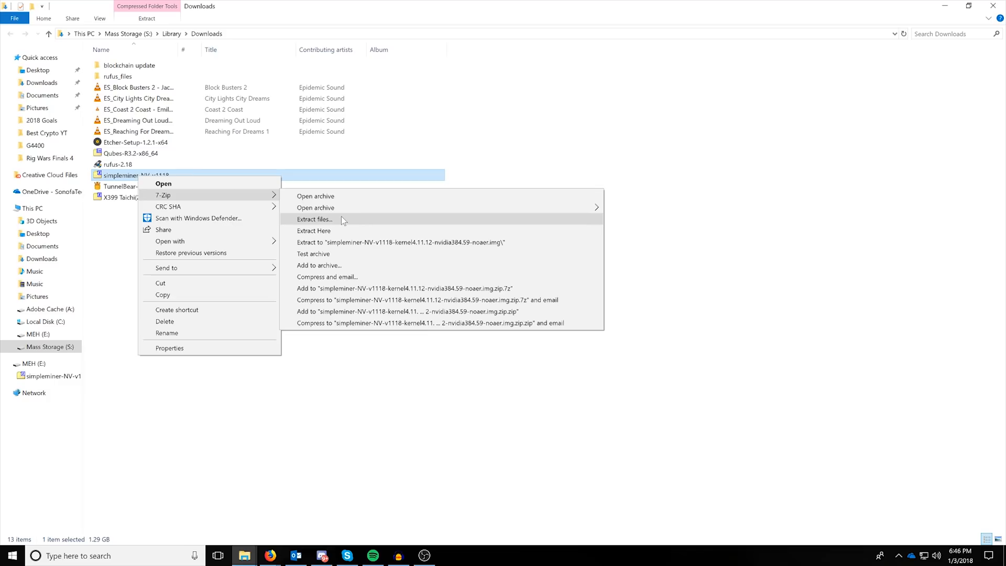
click(314, 219)
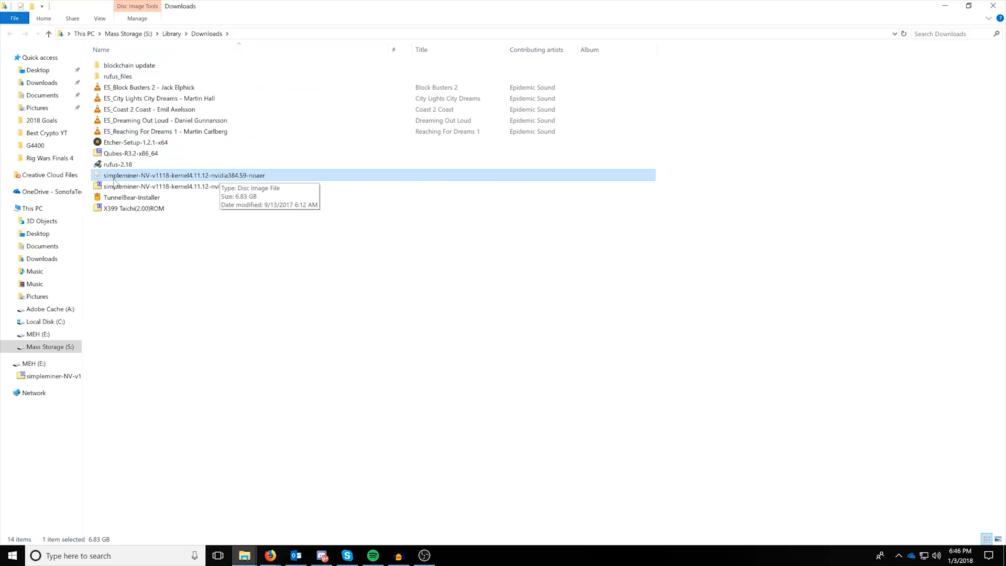
mouse_move(222, 179)
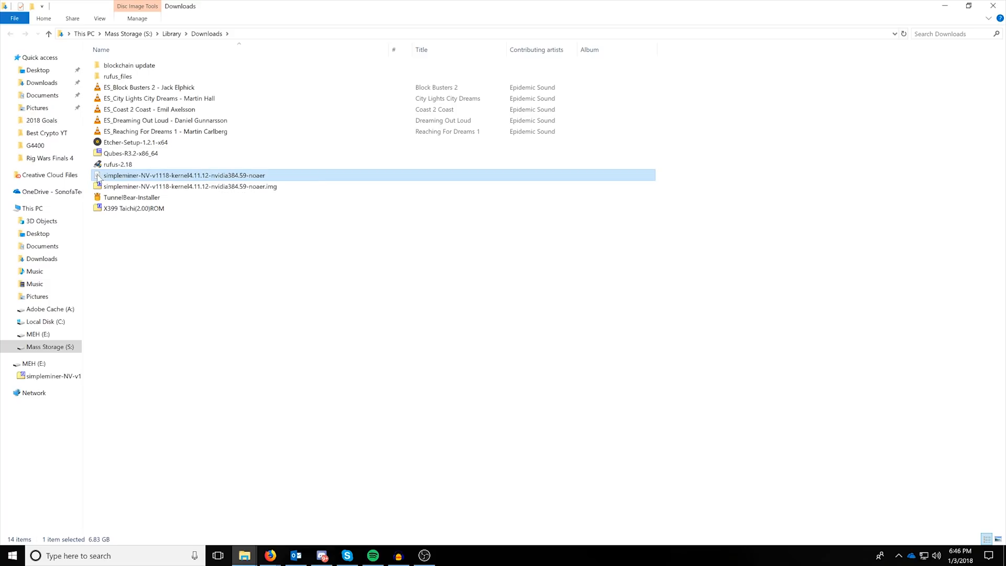
mouse_move(135, 175)
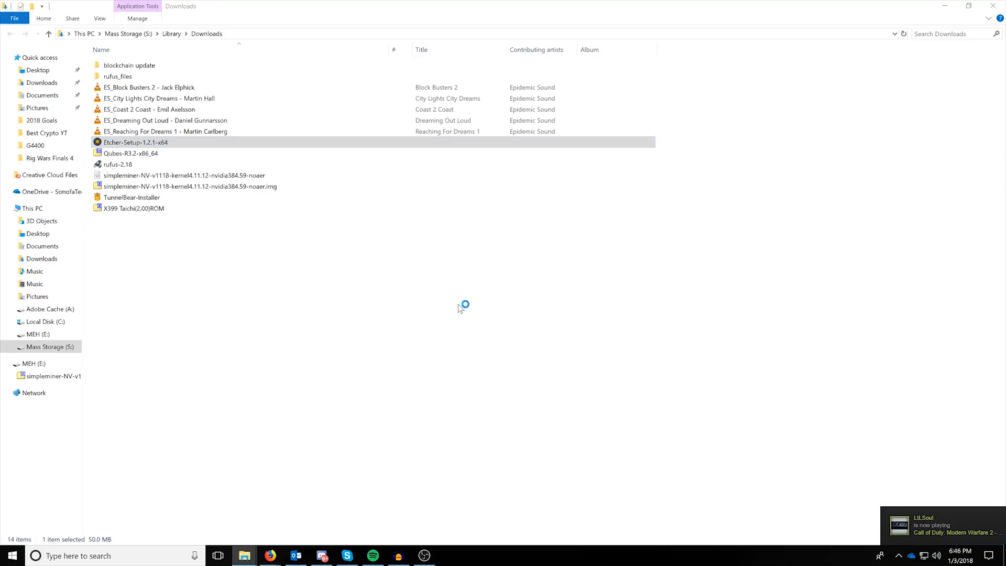
Run Etcher-Setup-1.2.1-x64, then launch Etcher from a Start search for 'etcher'.
double_click(135, 142)
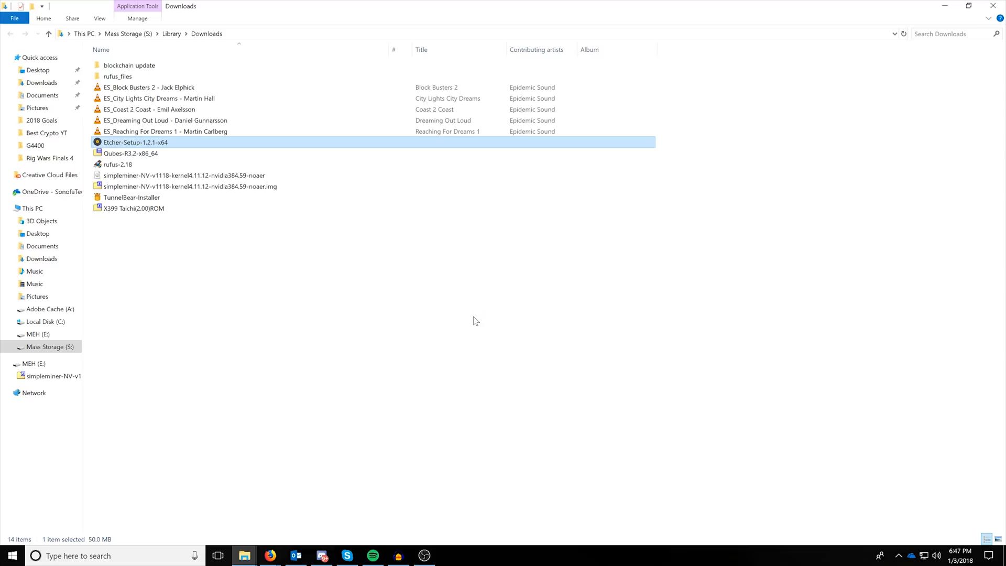
mouse_move(435, 531)
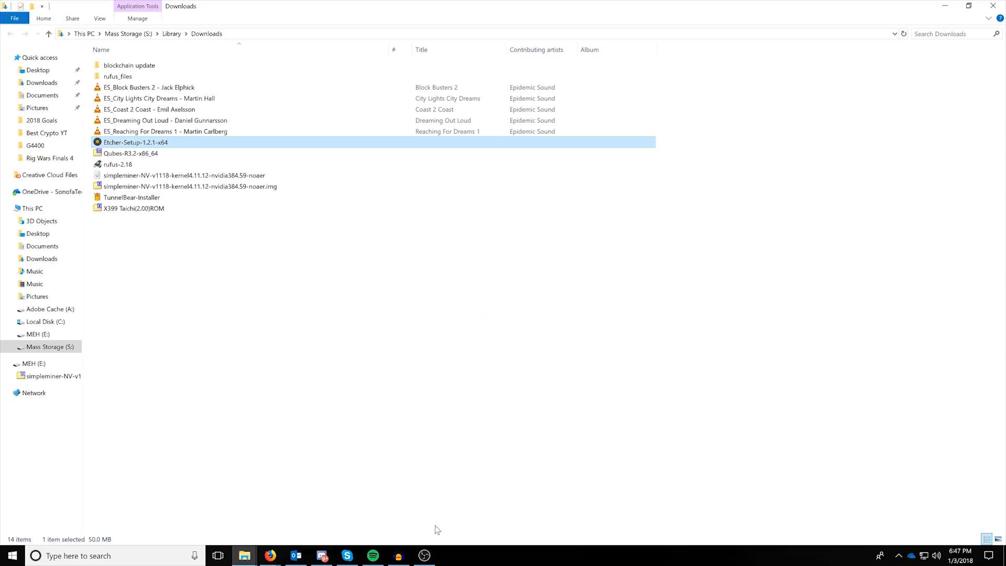
text(etcher)
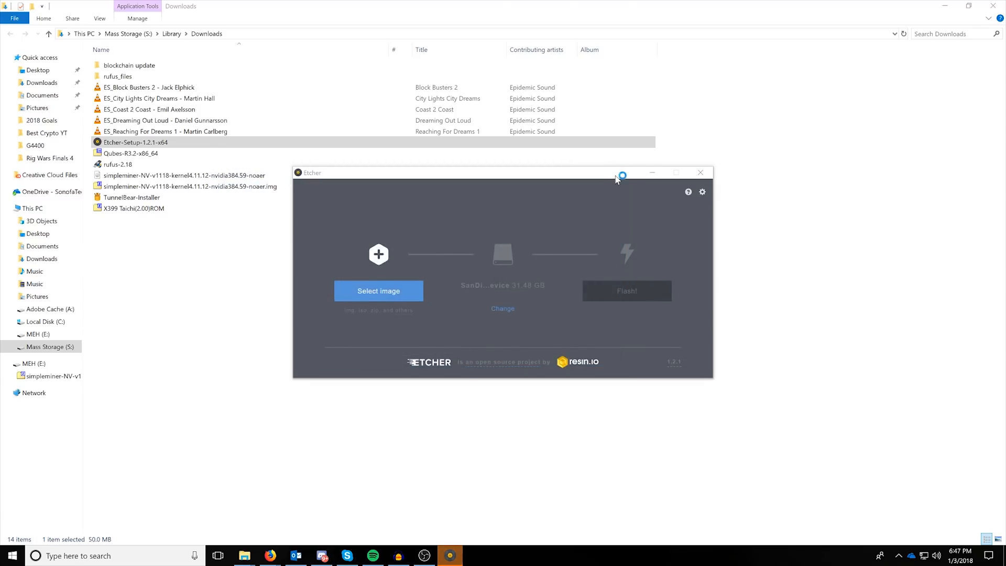
Select the simpleminer-NV .img as the image and flash it to the SanDisk USB drive.
drag(616, 171, 330, 171)
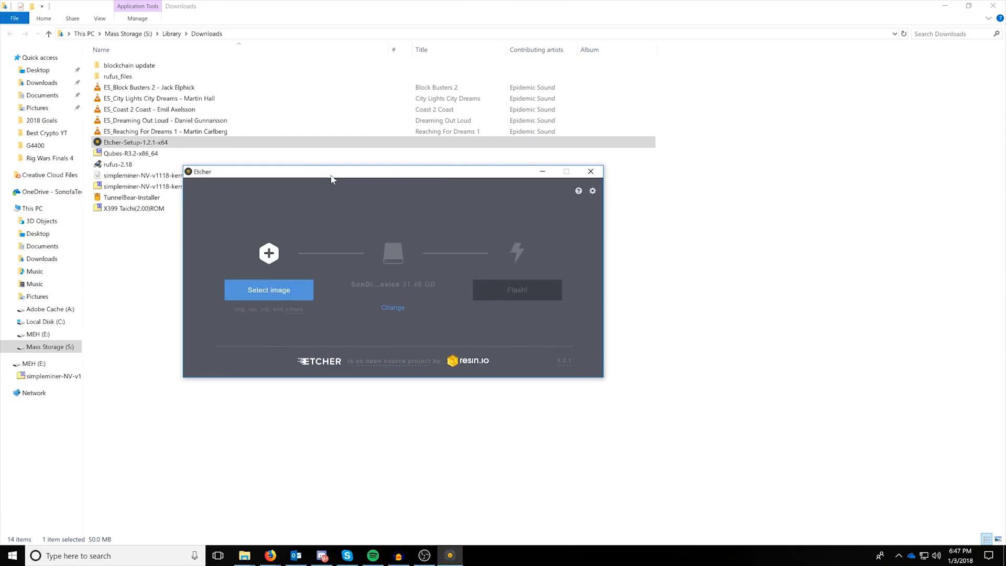
click(268, 289)
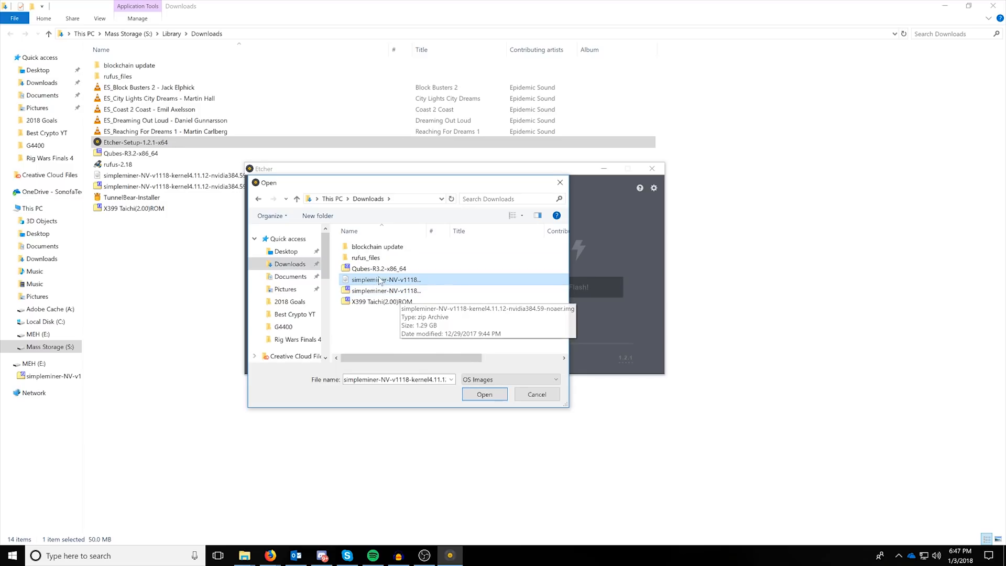
click(484, 394)
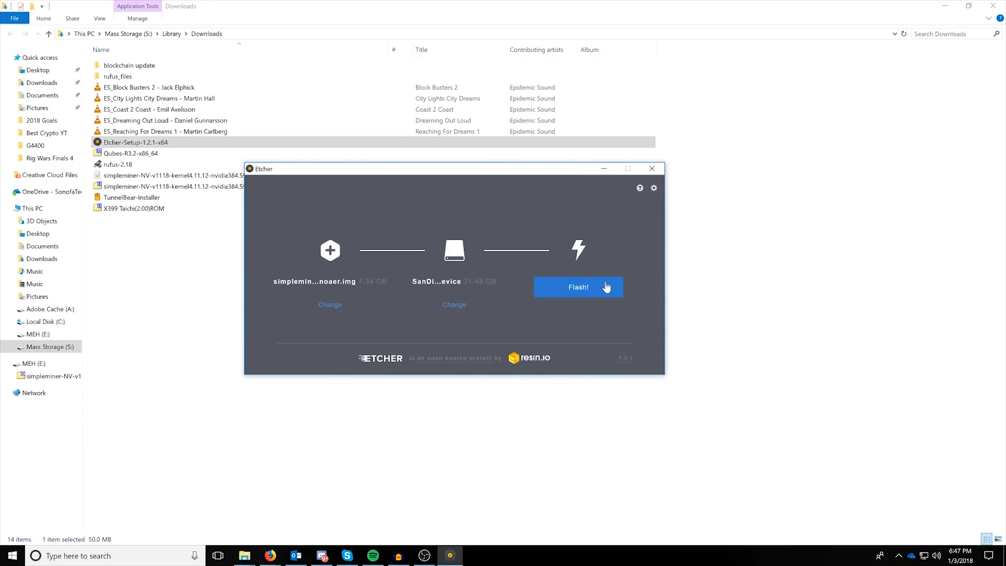
click(577, 287)
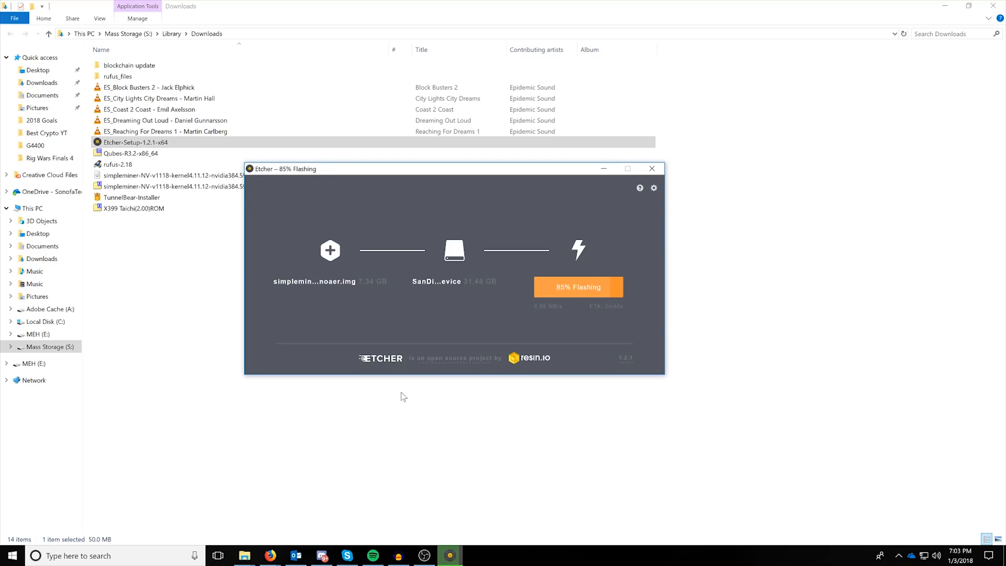
mouse_move(269, 556)
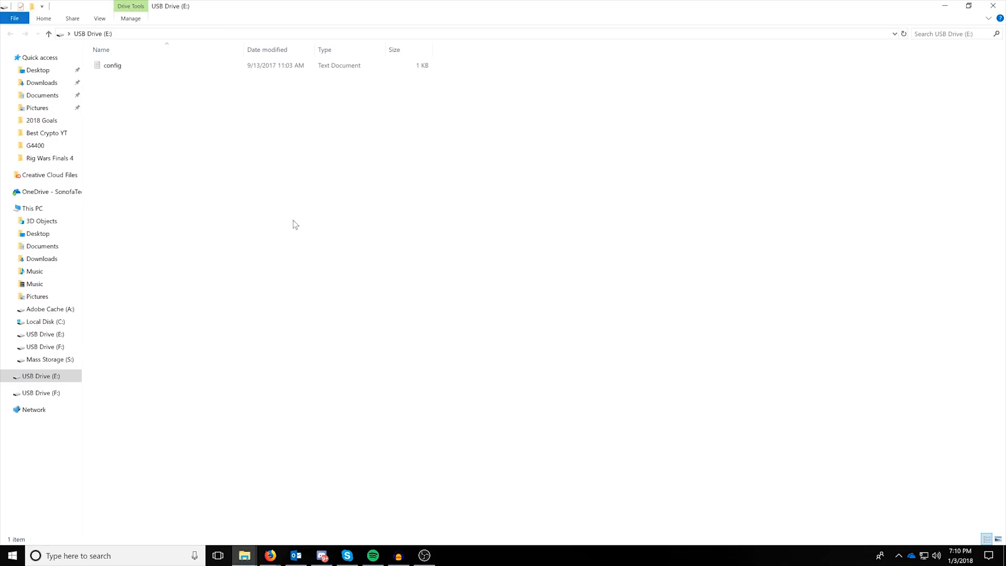
Open the USB drive's config file in Notepad and bring Firefox back alongside it.
click(112, 65)
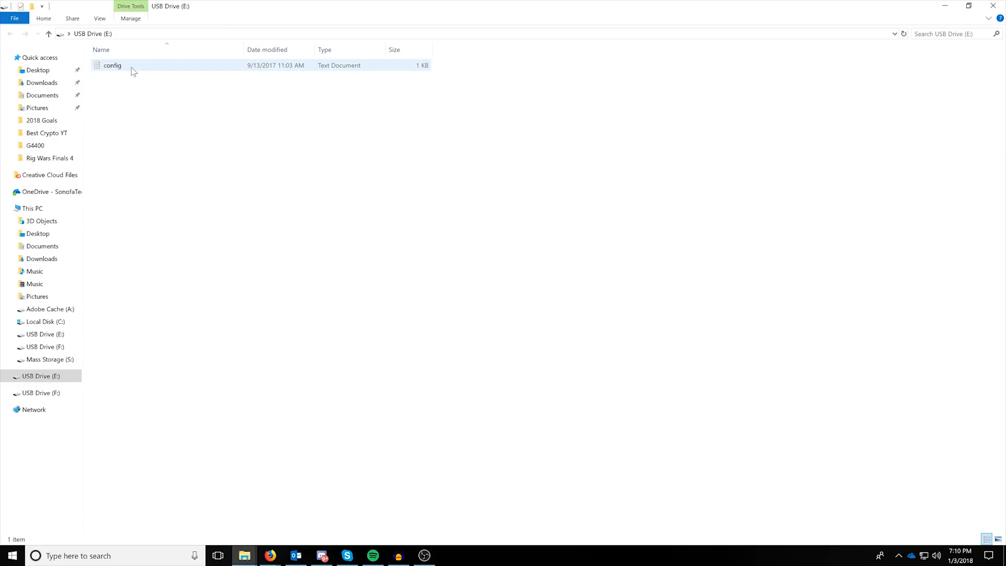
double_click(112, 65)
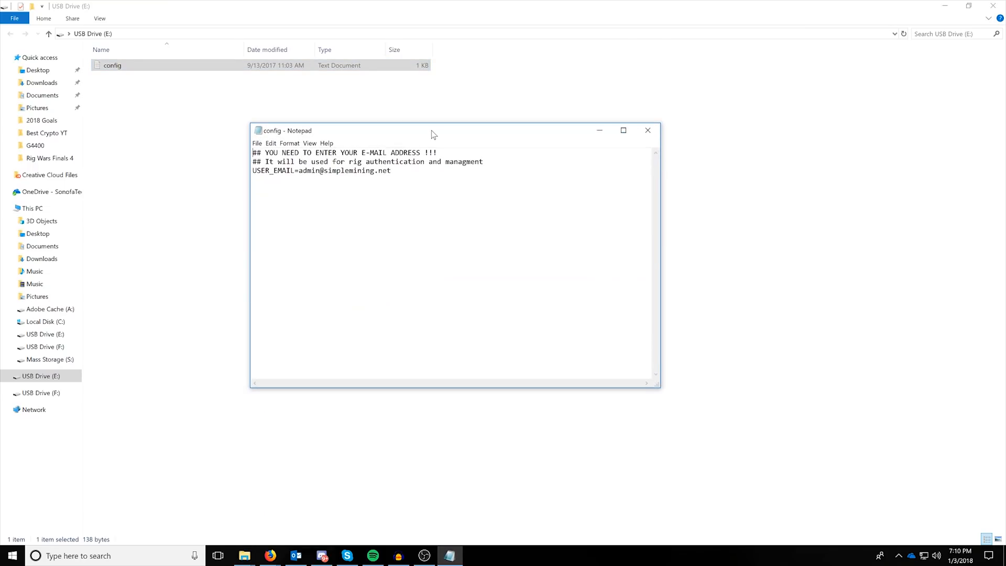
drag(314, 170, 390, 170)
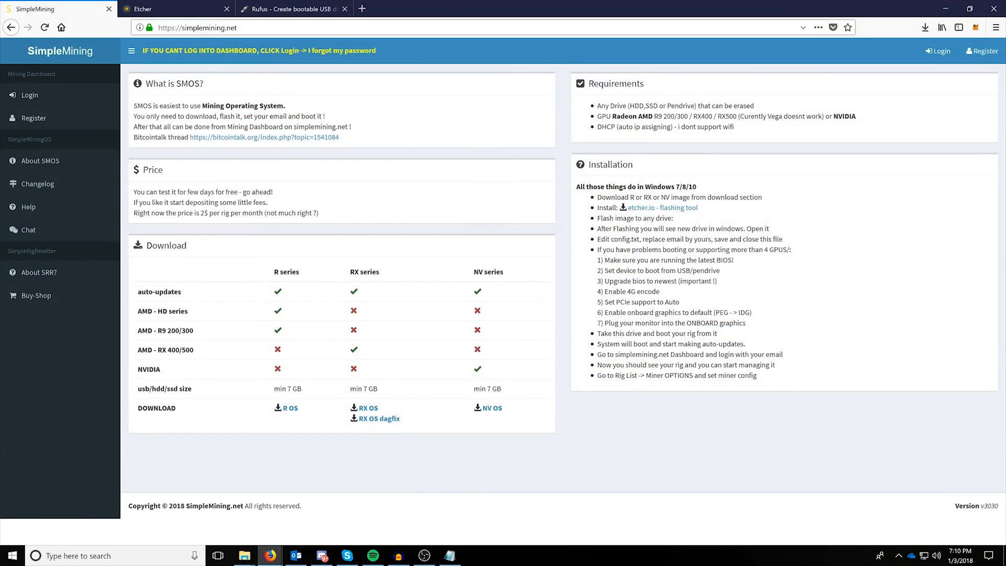
Go to the SimpleMining account registration page.
click(44, 27)
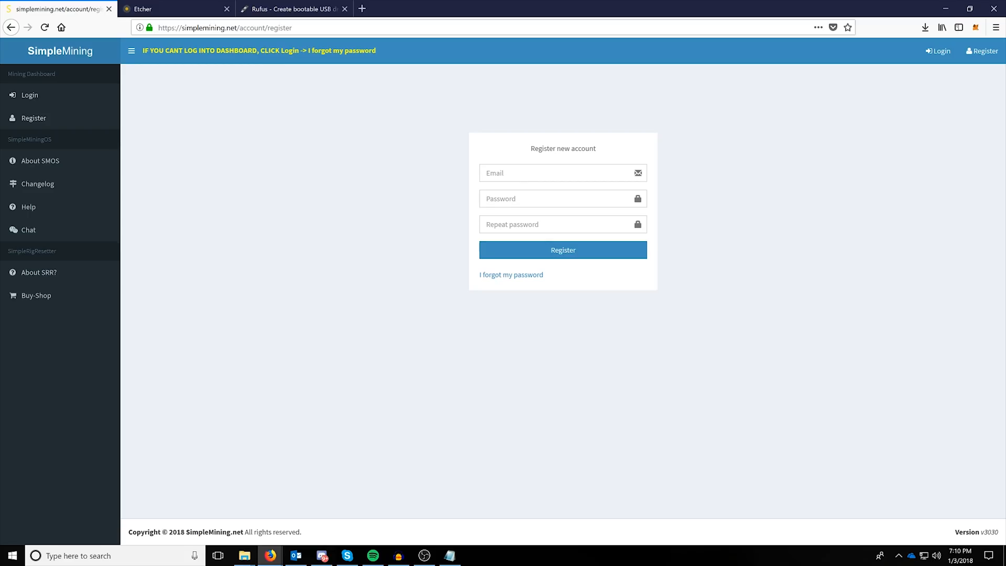
mouse_move(682, 170)
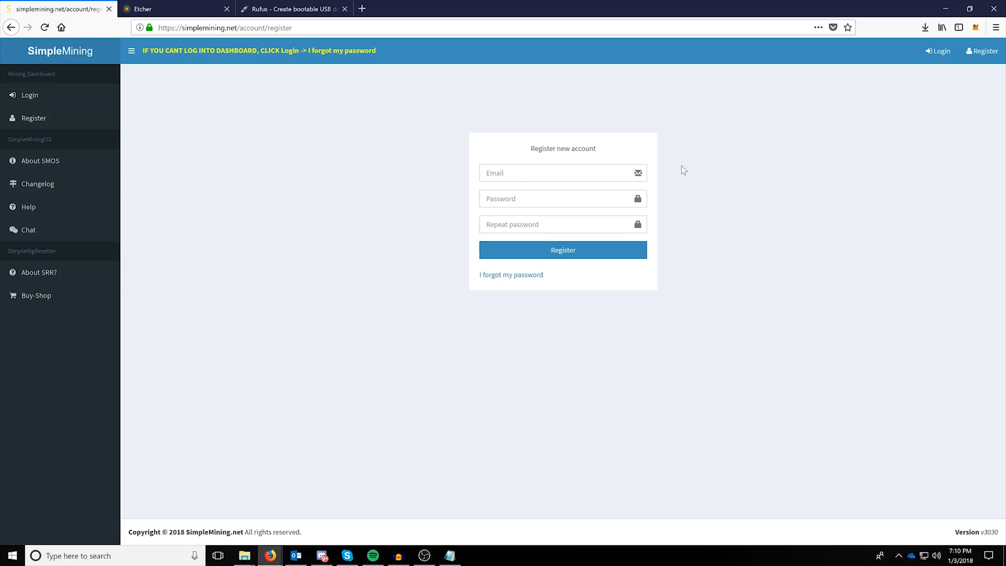
mouse_move(416, 219)
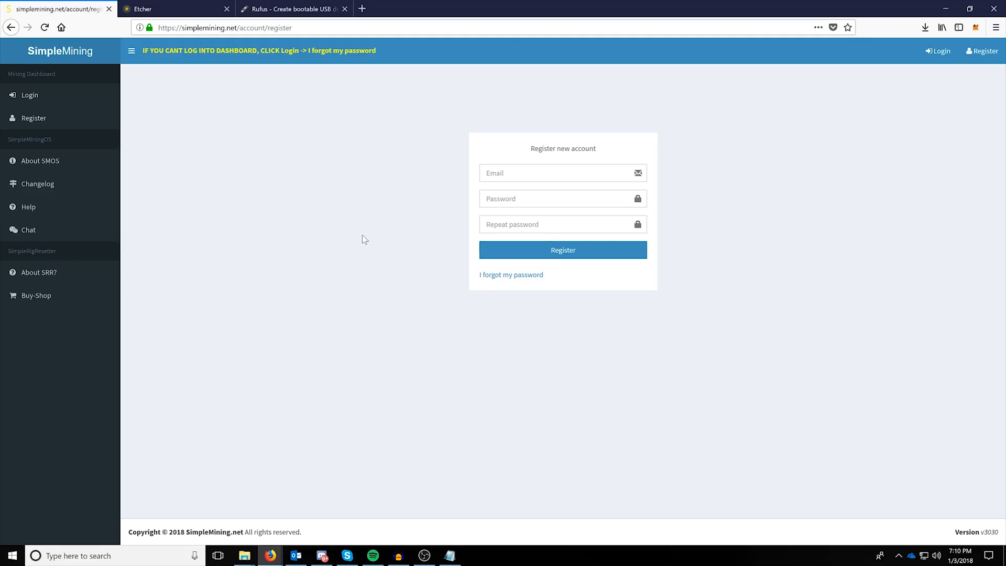
mouse_move(346, 108)
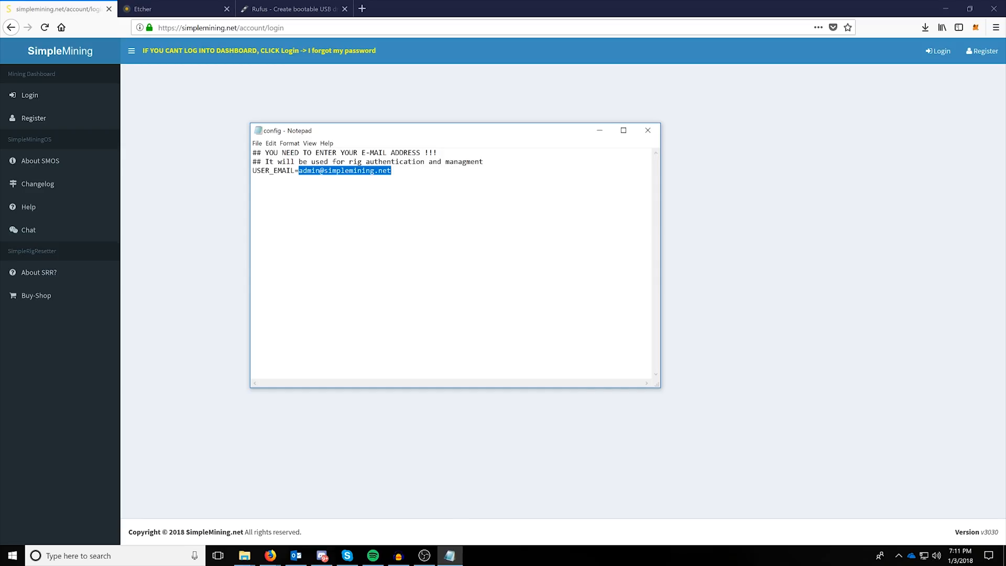
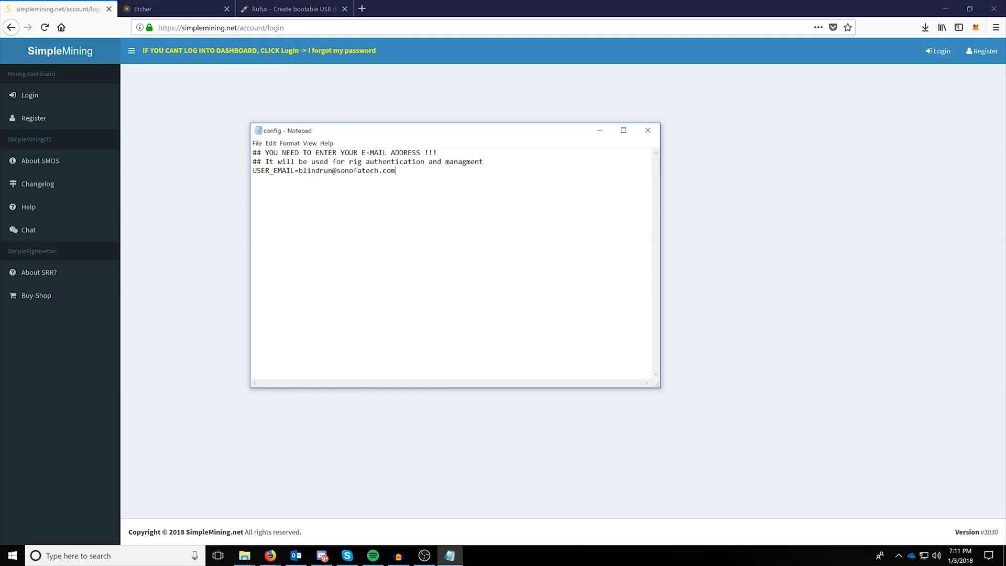
drag(450, 130, 334, 180)
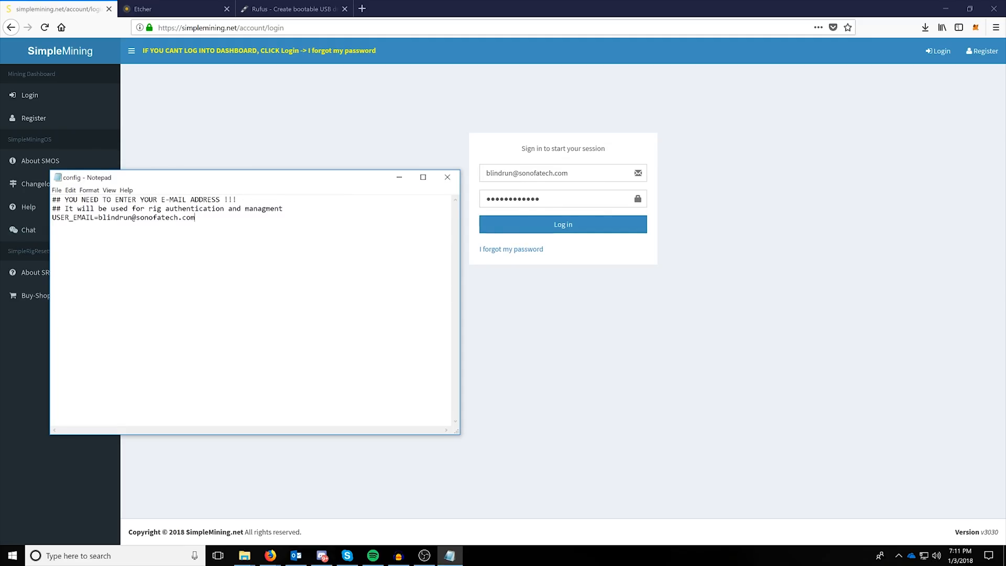
click(561, 198)
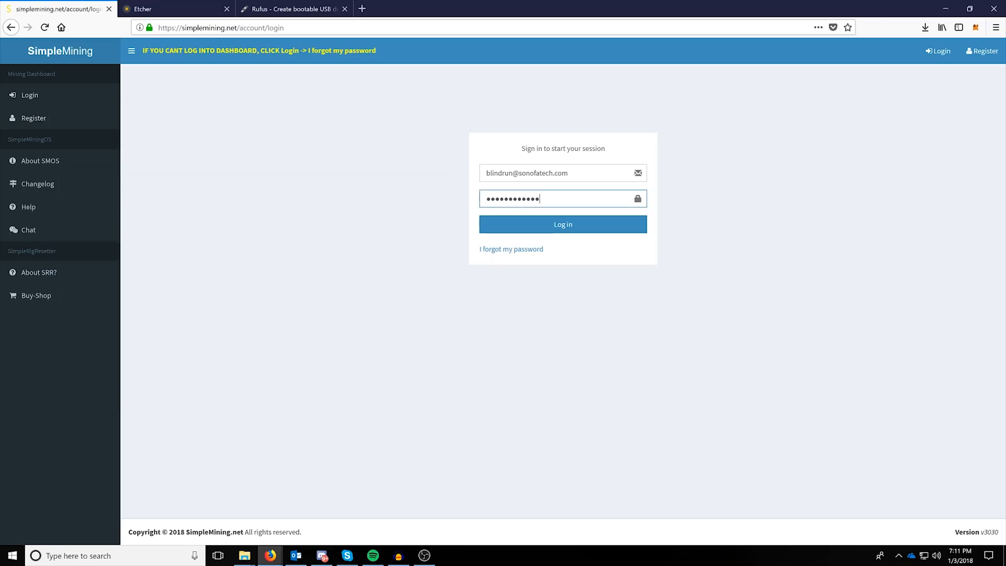
Log in with the account email and password to load the SimpleMining dashboard.
click(561, 224)
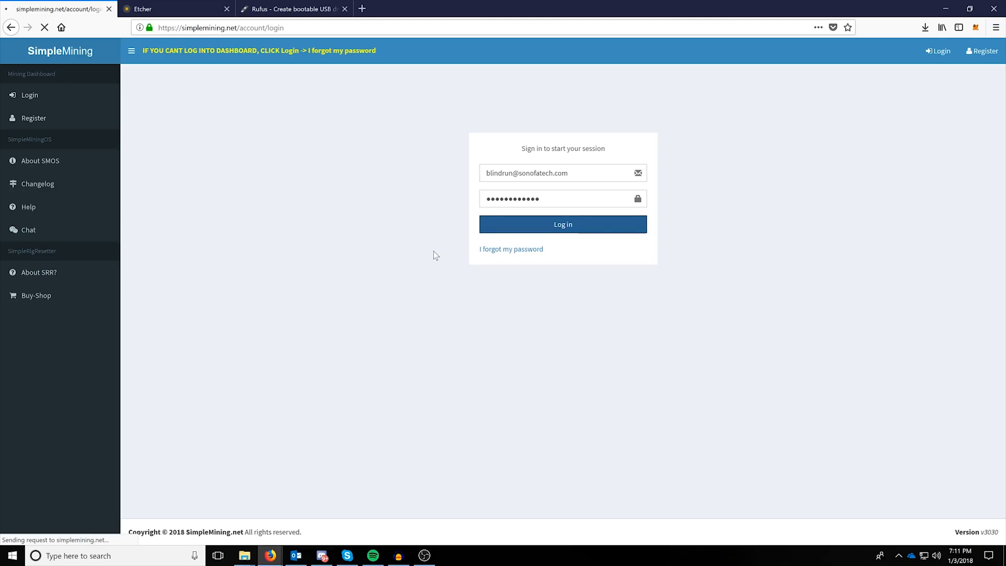
mouse_move(410, 278)
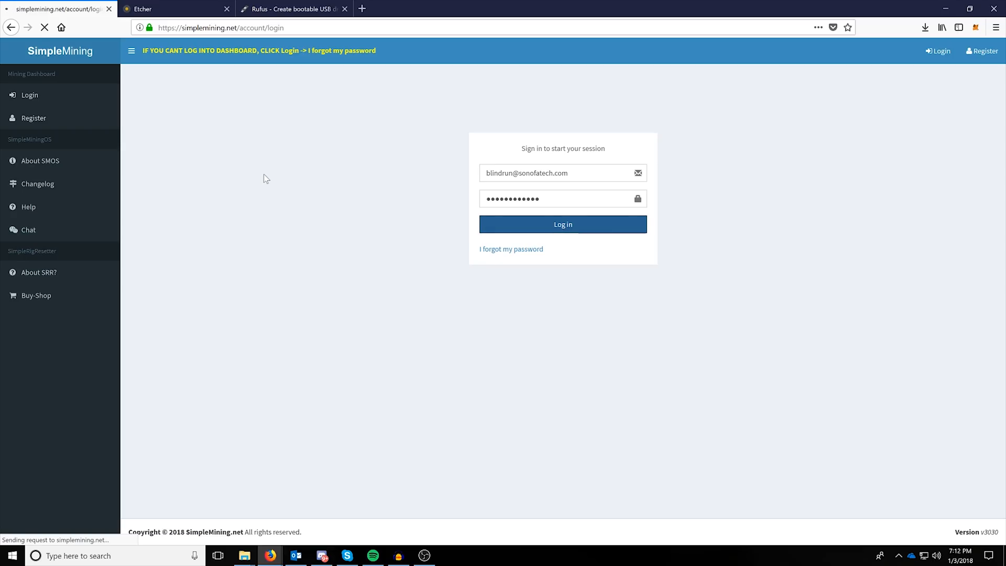
click(562, 225)
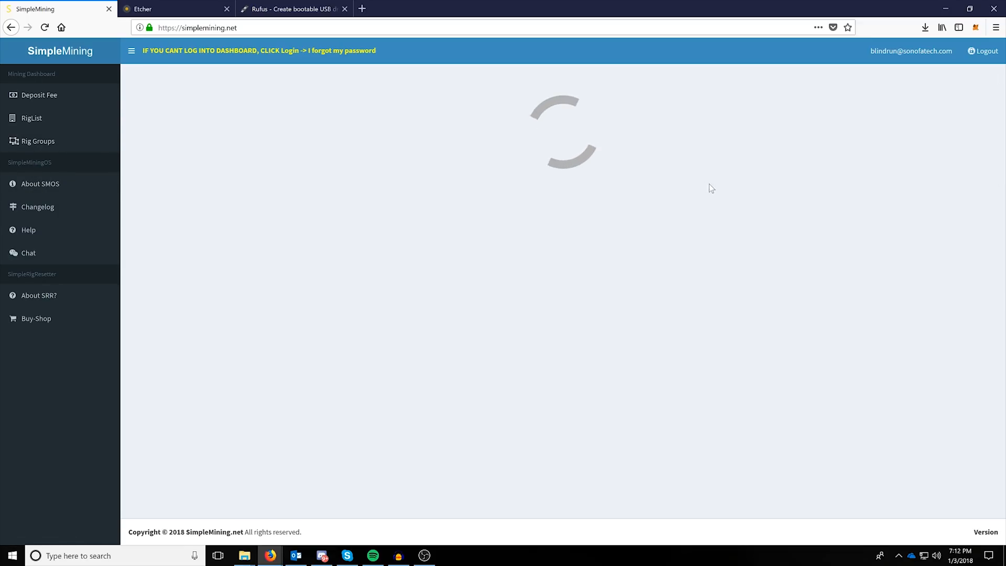
Check the rig's Miner Console output from RigList, then close the console.
click(38, 140)
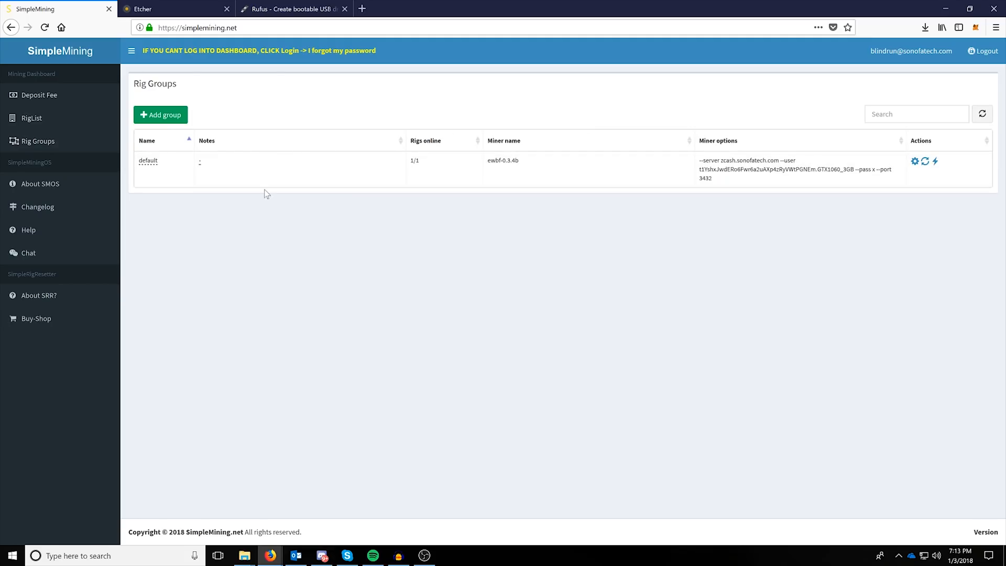
mouse_move(927, 173)
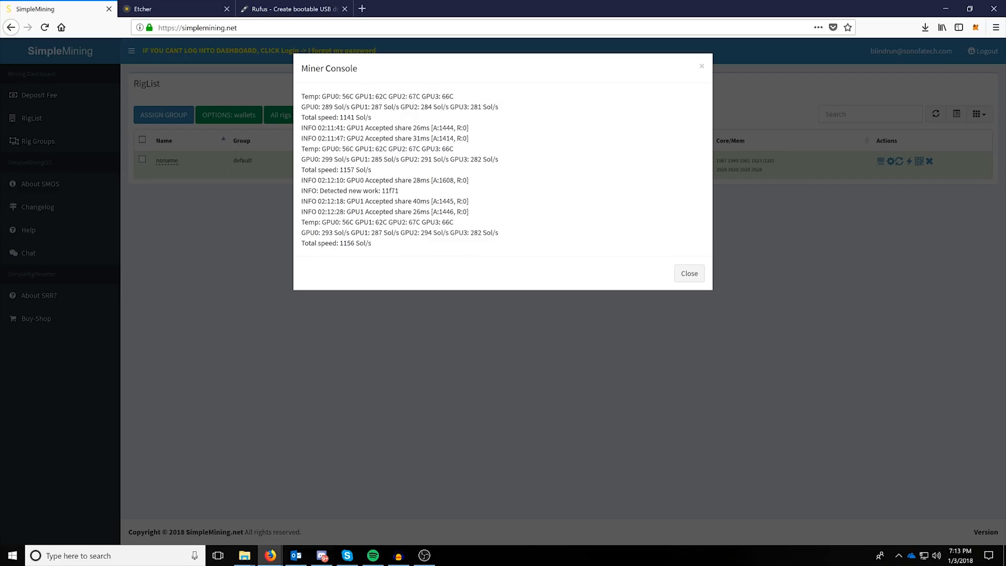
mouse_move(468, 258)
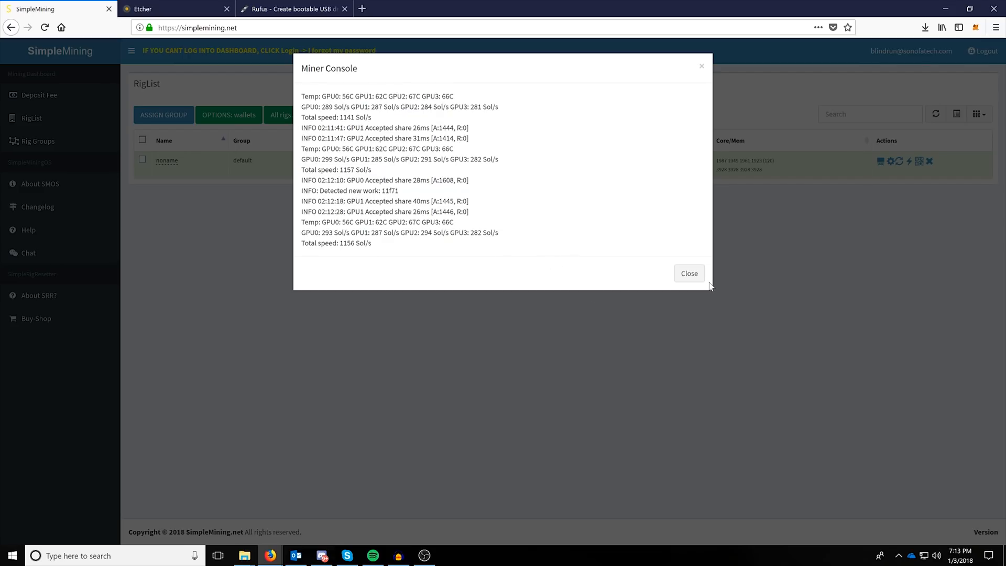
click(689, 273)
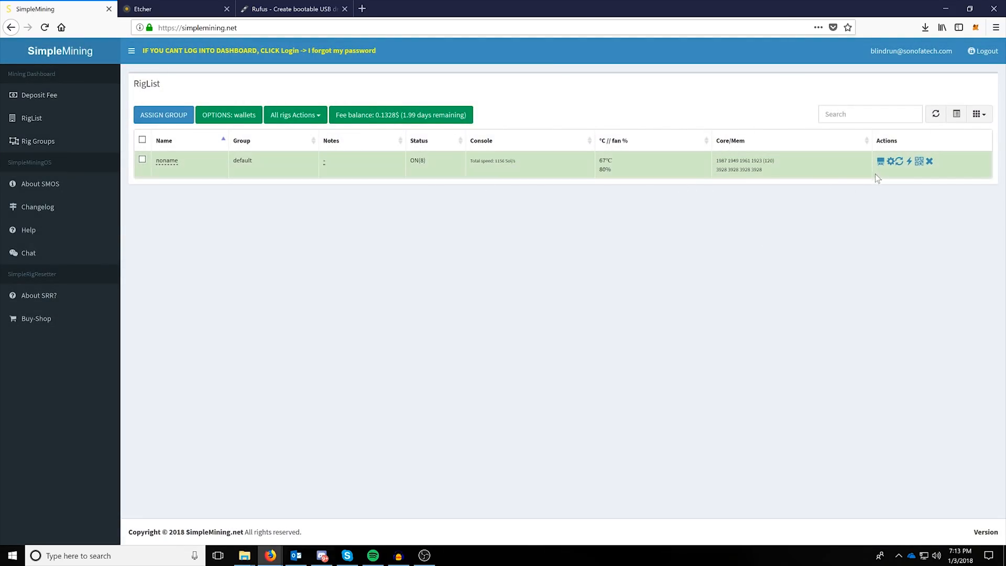
mouse_move(166, 160)
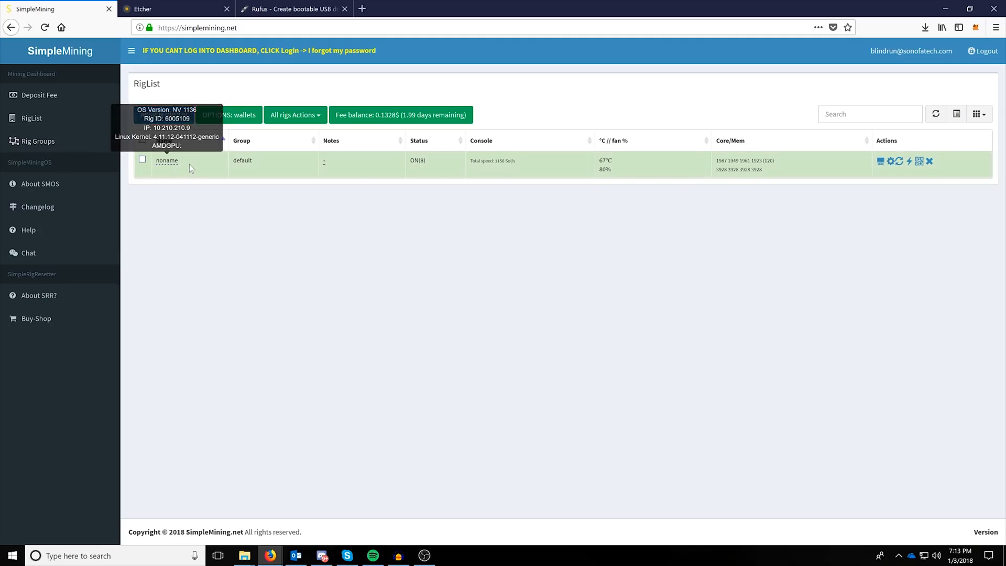
Assign the noname rig to the default group with Reload selected and save.
click(142, 159)
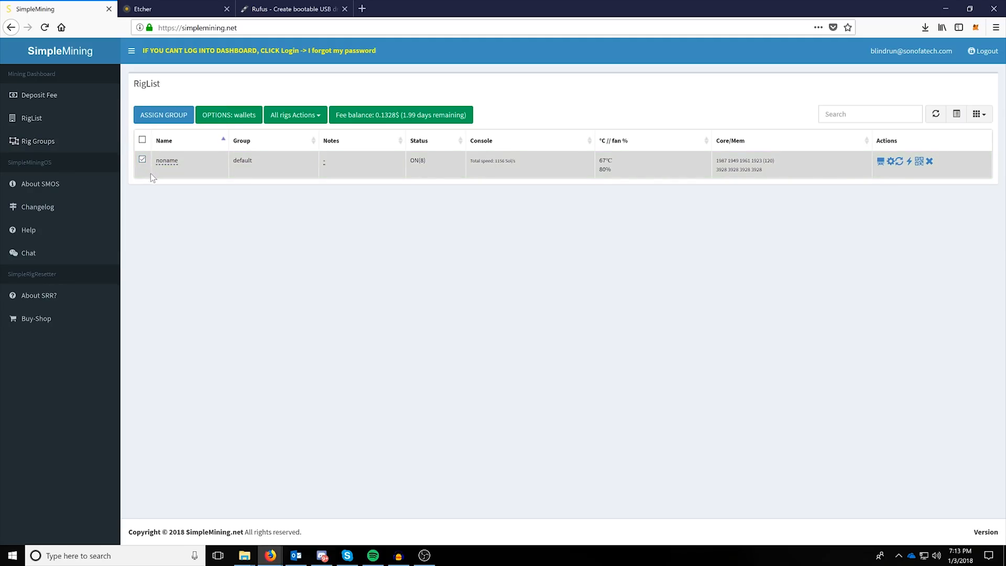
click(163, 114)
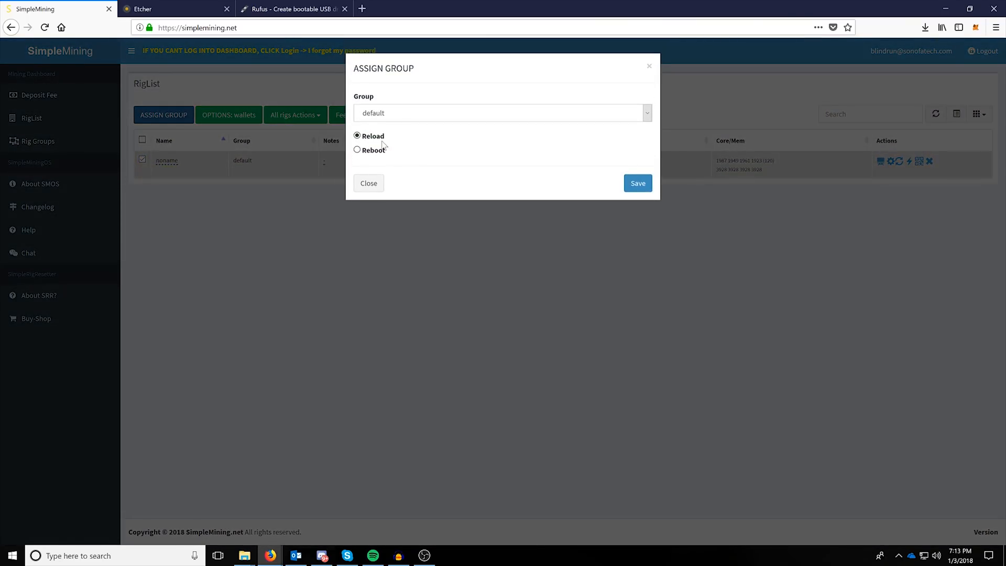
click(502, 114)
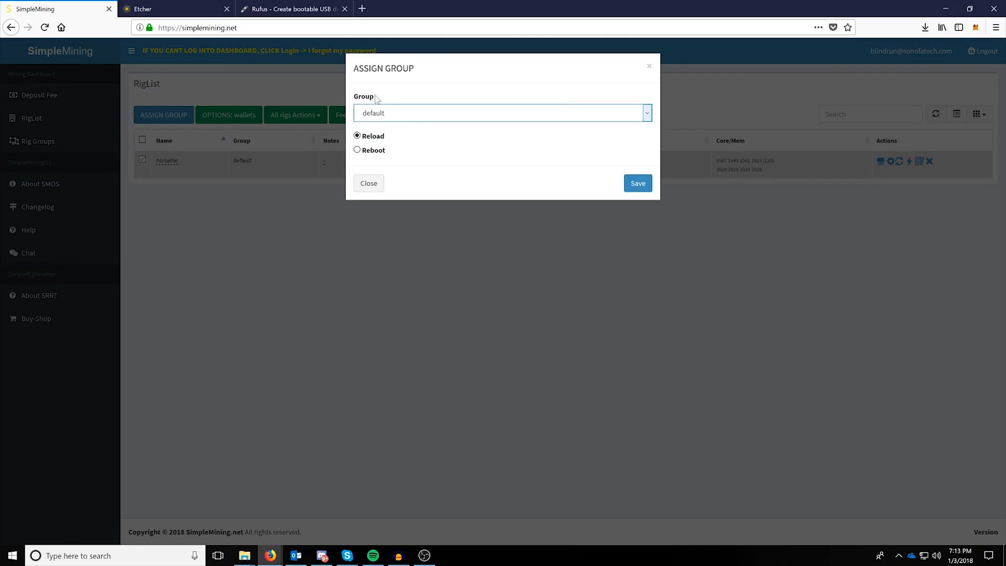
mouse_move(445, 148)
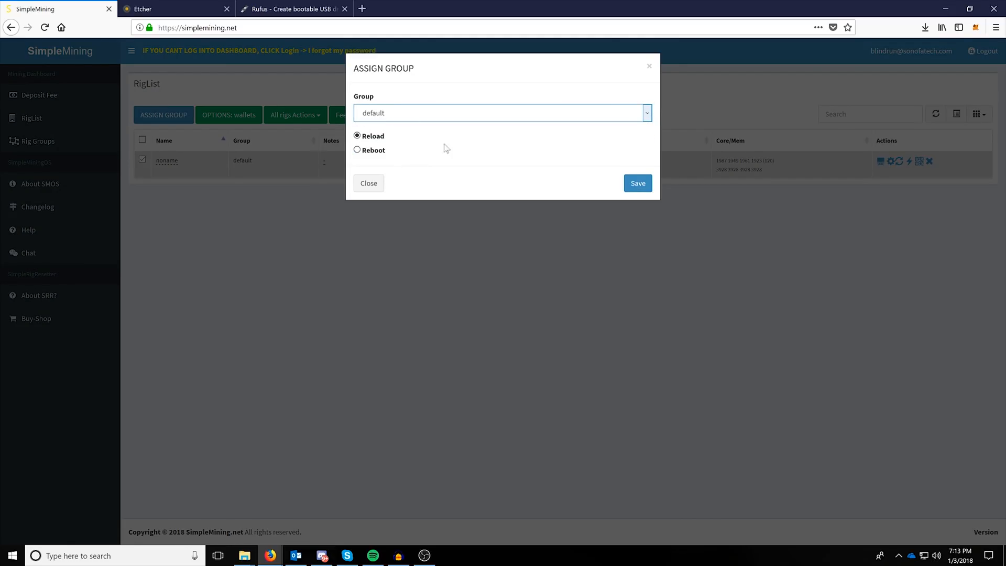
click(367, 183)
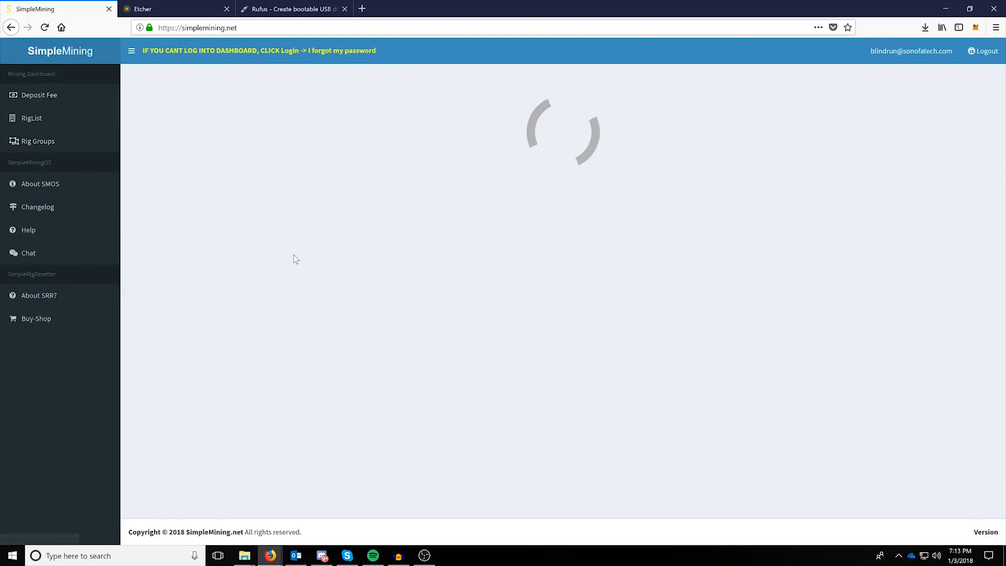
On Rig Groups, highlight the default group's miner options and open its miner program list.
click(38, 141)
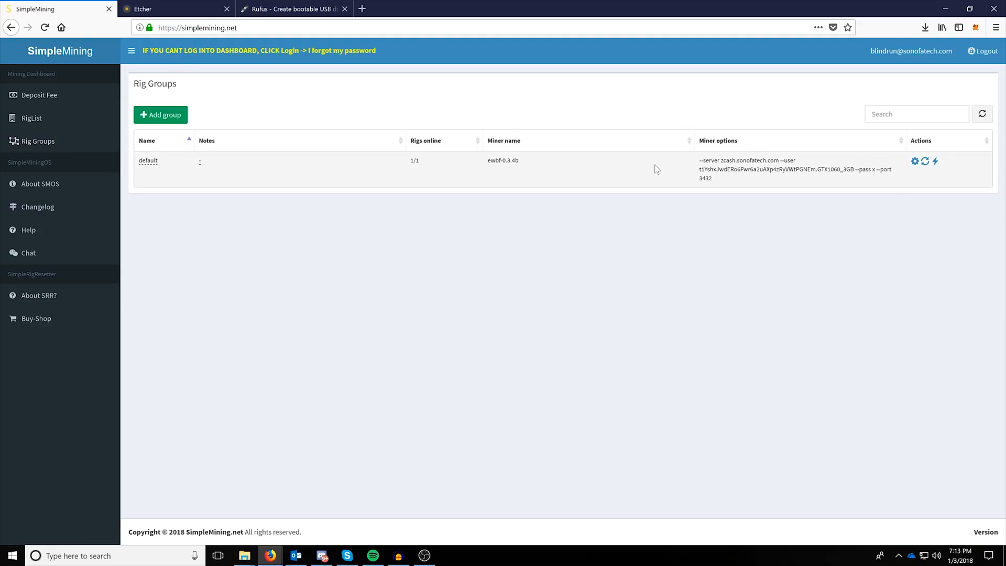
drag(699, 159, 788, 170)
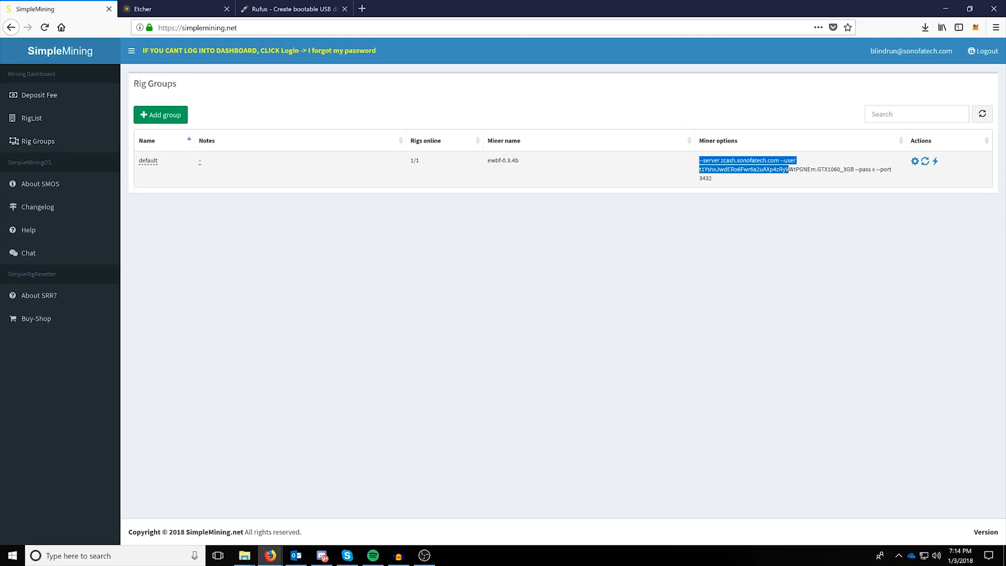
mouse_move(914, 161)
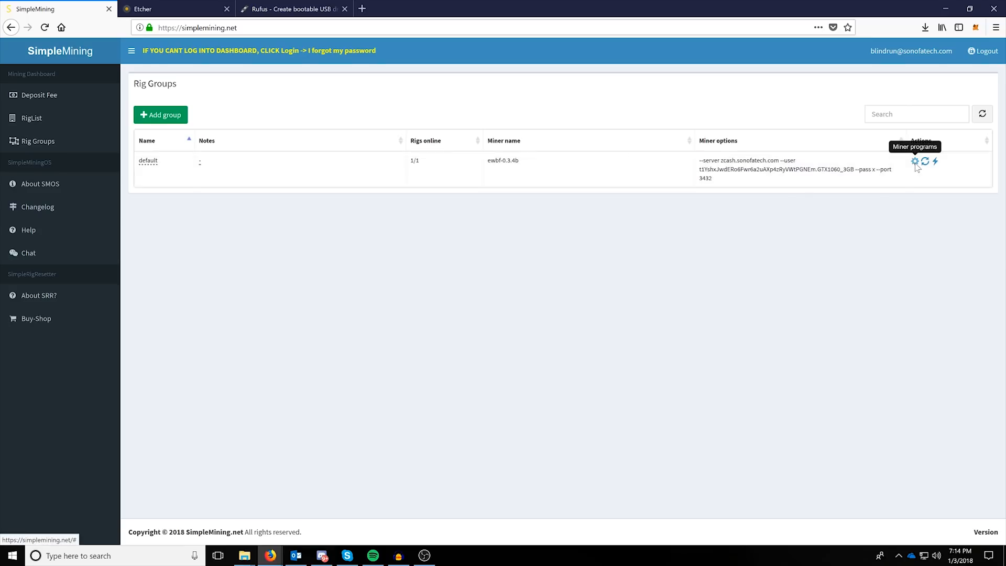
click(914, 161)
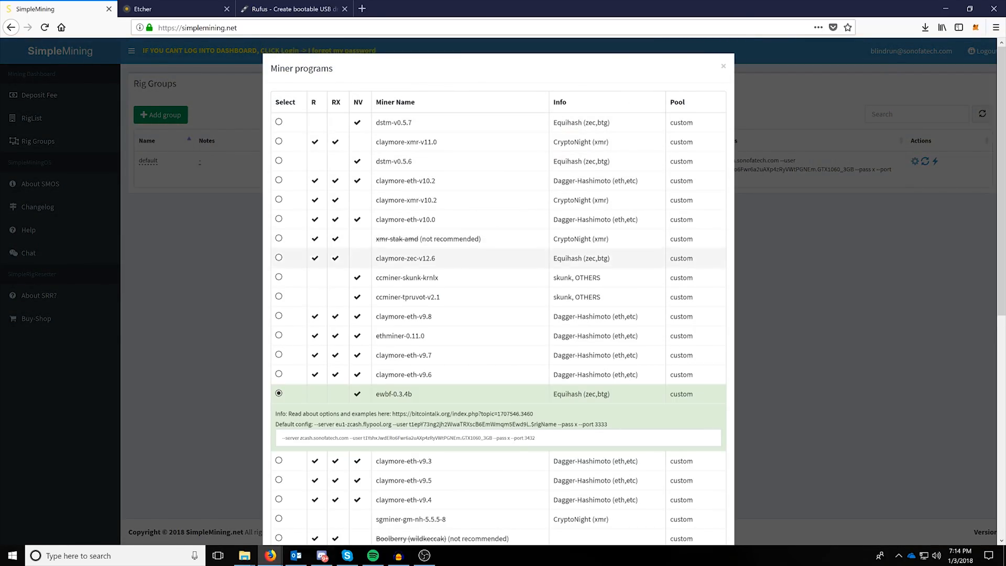
Edit ewbf-0.3.4b custom options for the default group: server zcash.sonofatech.com, user, pass, port 3432.
scroll(down, 3)
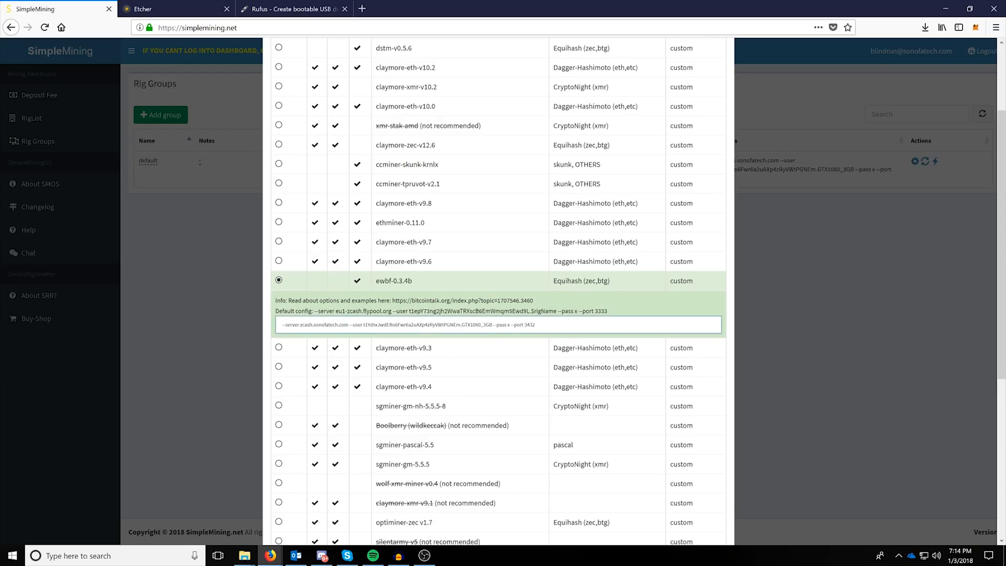
double_click(398, 324)
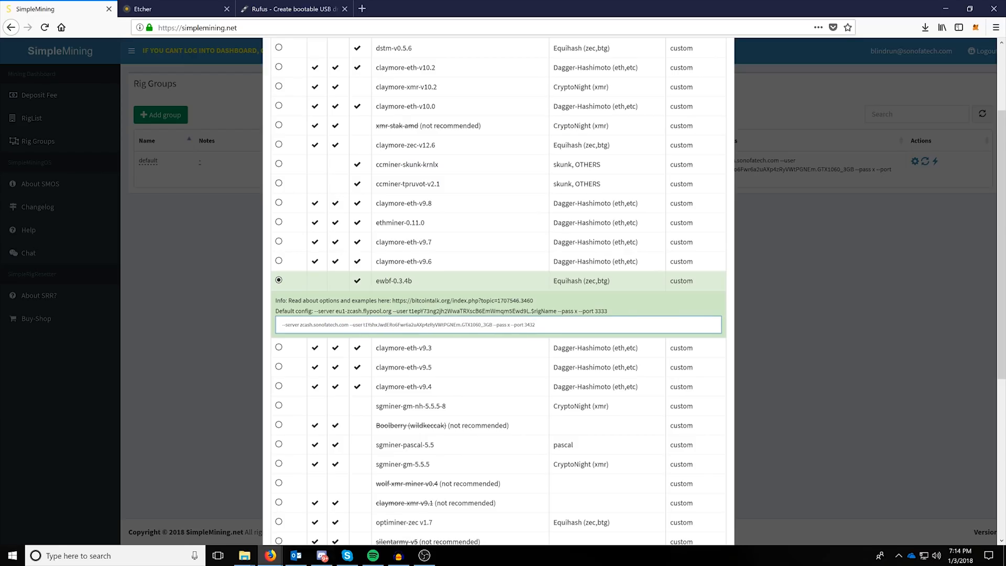
triple_click(450, 323)
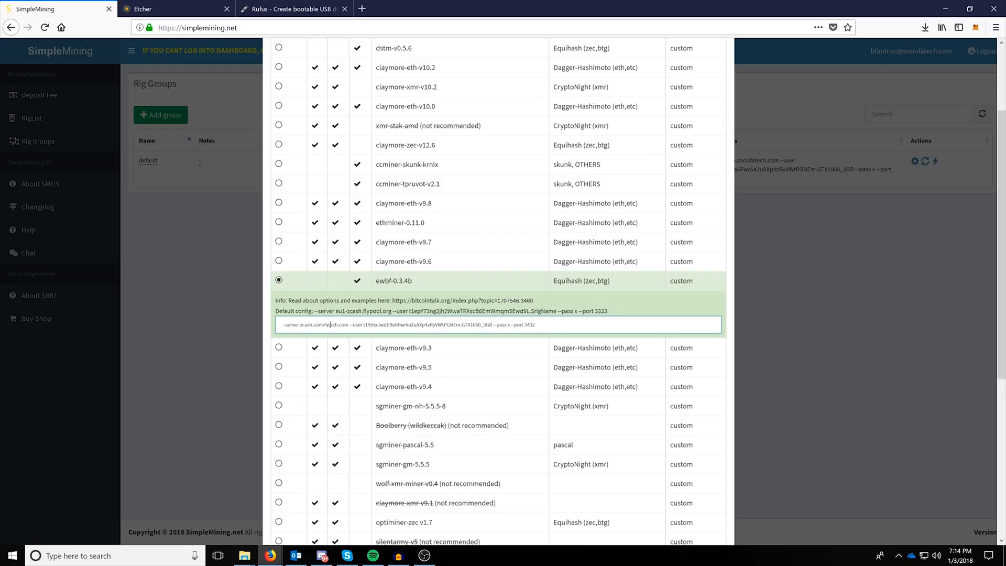
drag(357, 324, 534, 323)
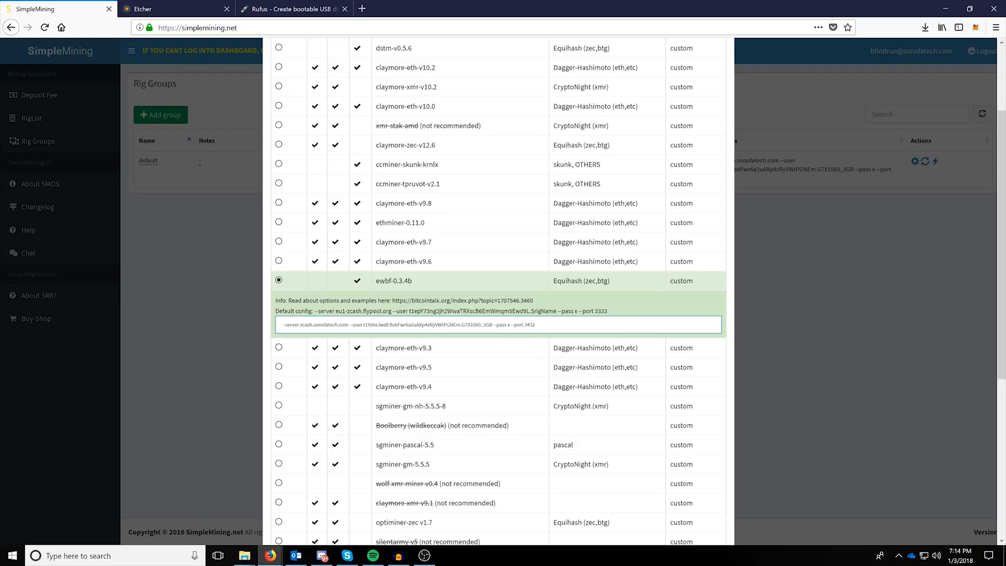
triple_click(407, 324)
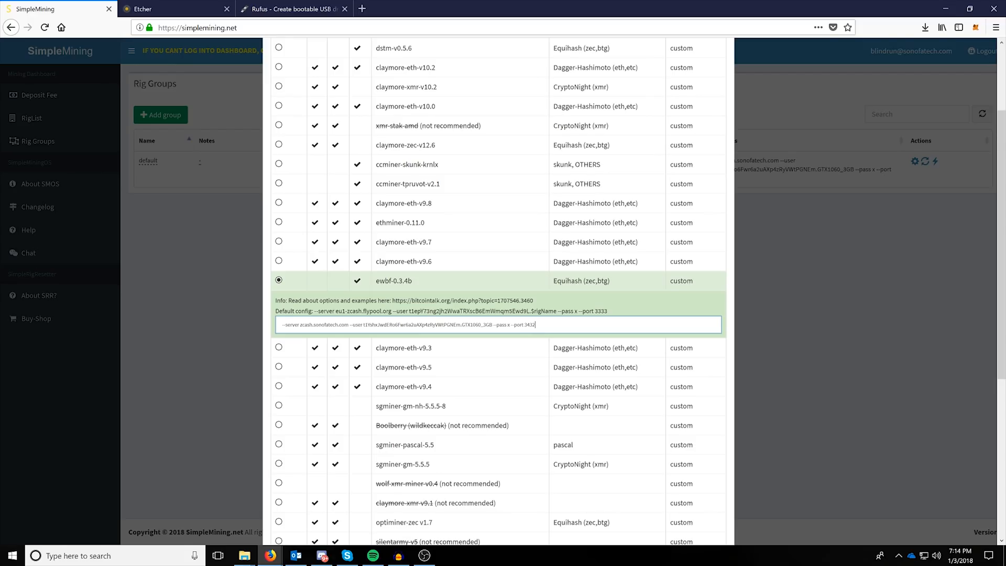
scroll(down, 3)
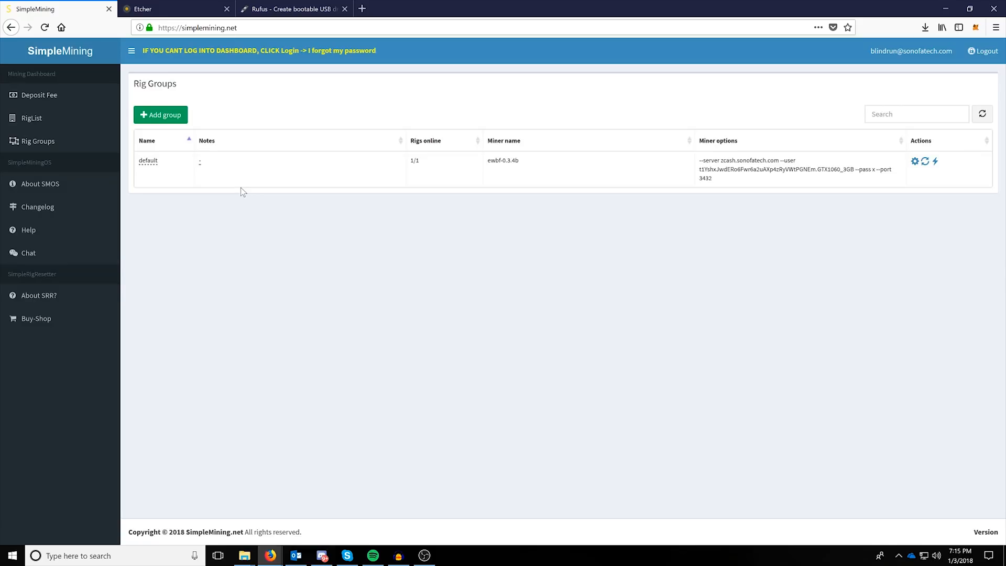
mouse_move(399, 235)
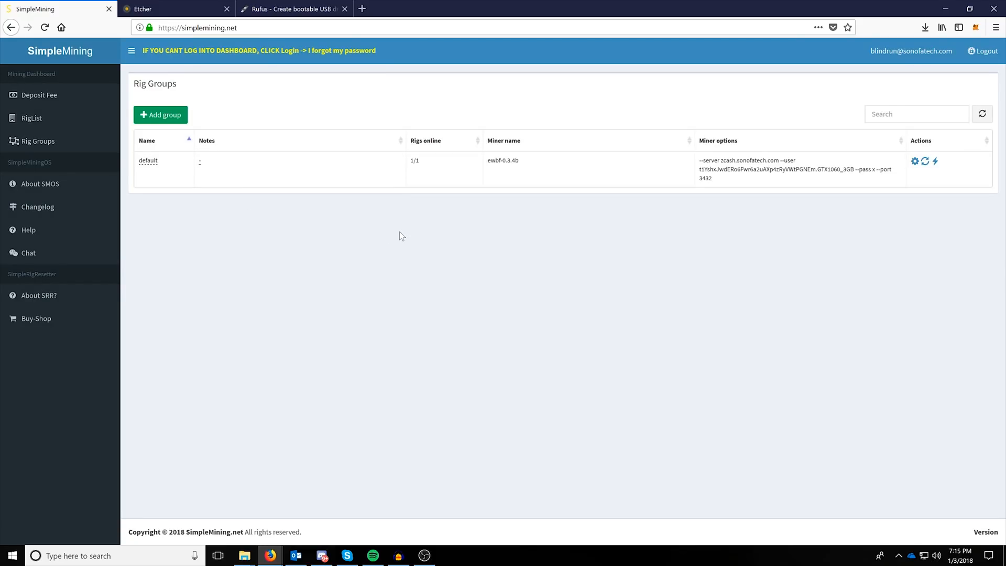